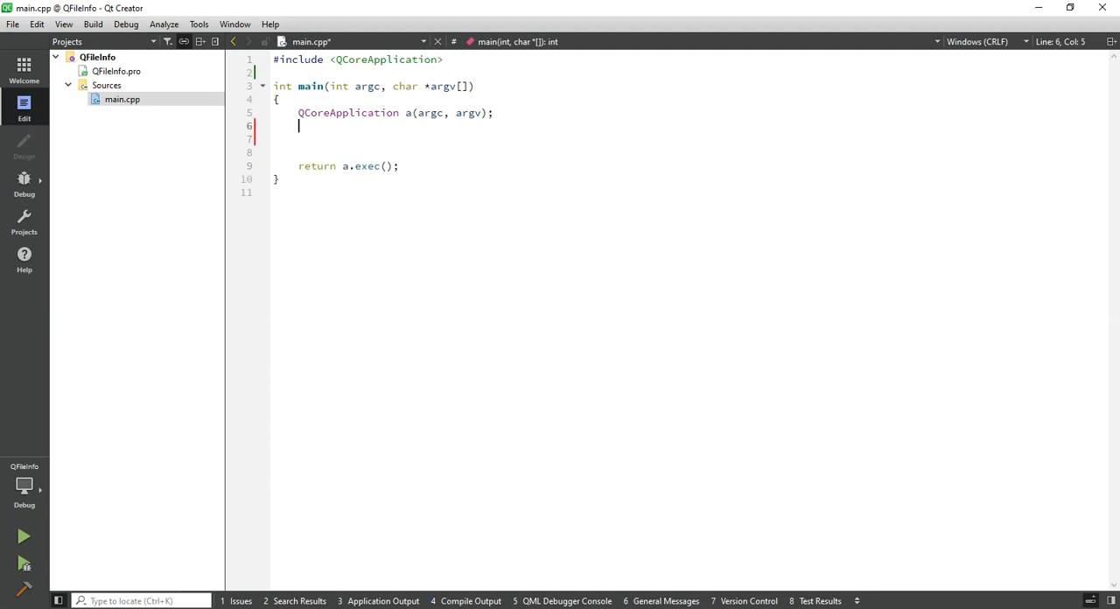
Include <QtCore> and declare QFileInfo Information for applicationDirPath() + "/QtWithKetan.png"
type("#include <QtCore>")
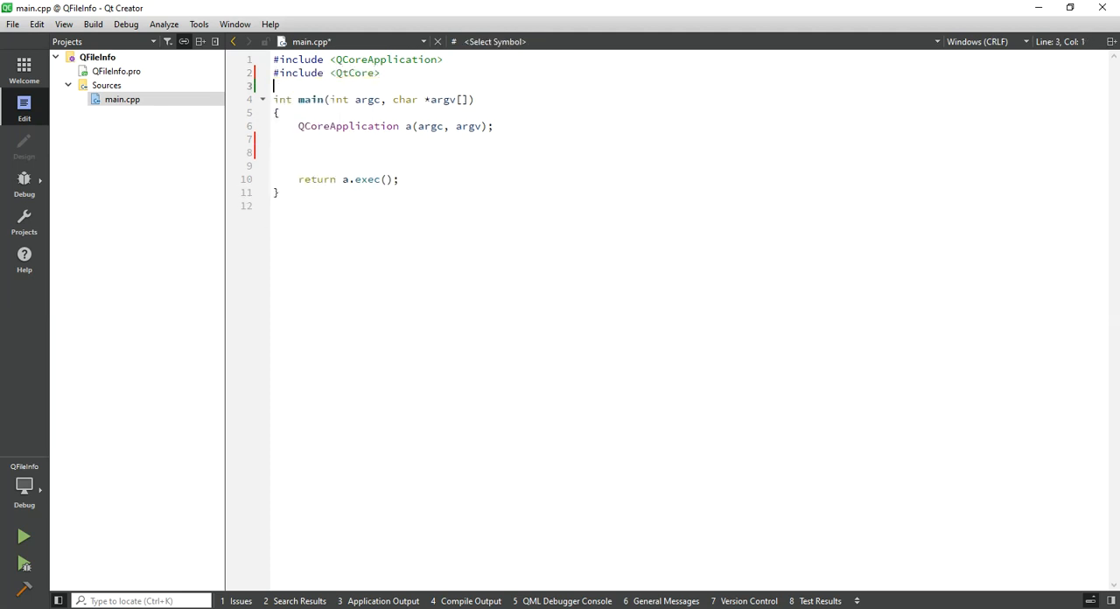
type("QFile")
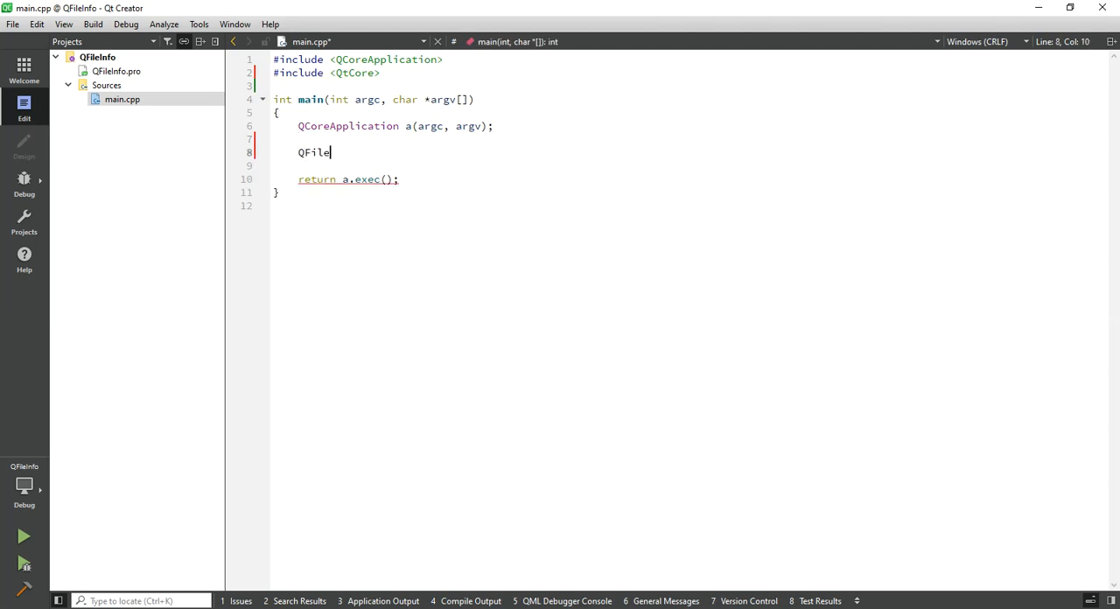
type("Info")
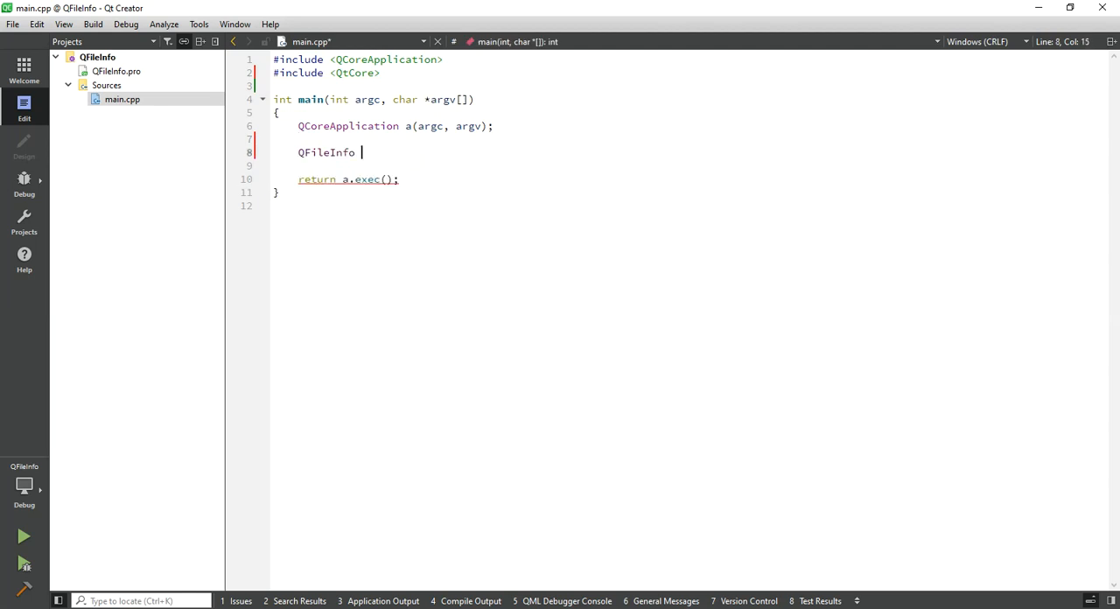
type("Ifo")
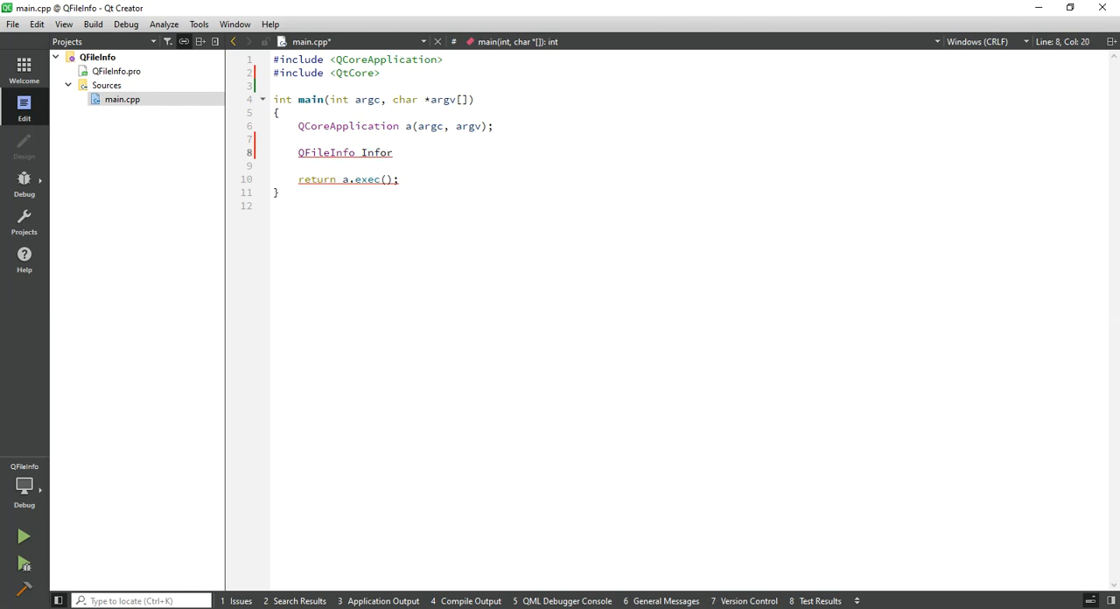
type("mation()")
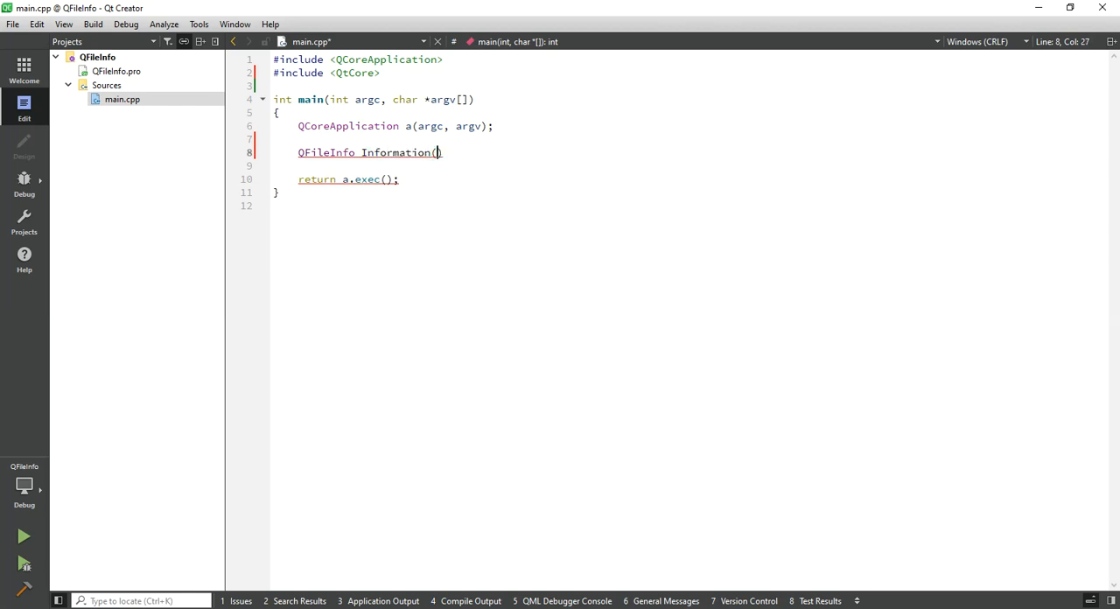
type("QCoreApplicatio")
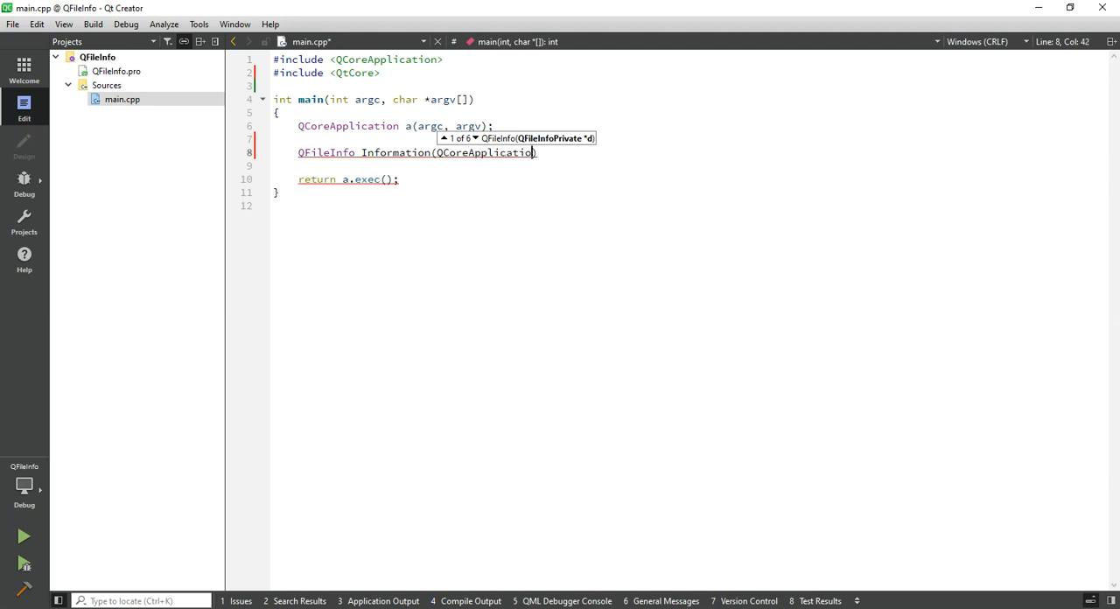
type("::applicationDirPath(")
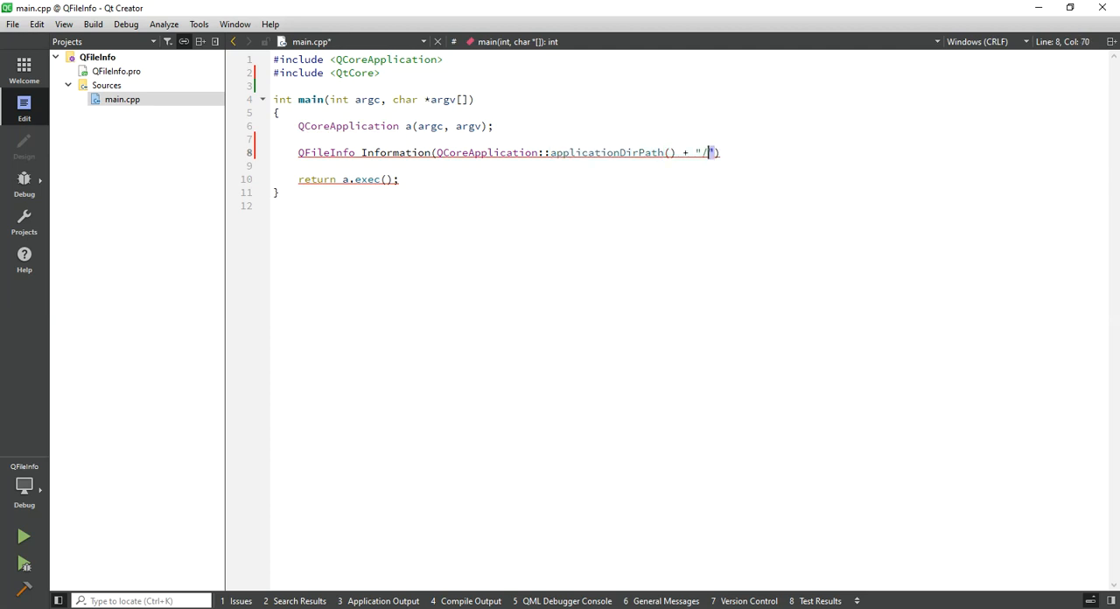
type("Q")
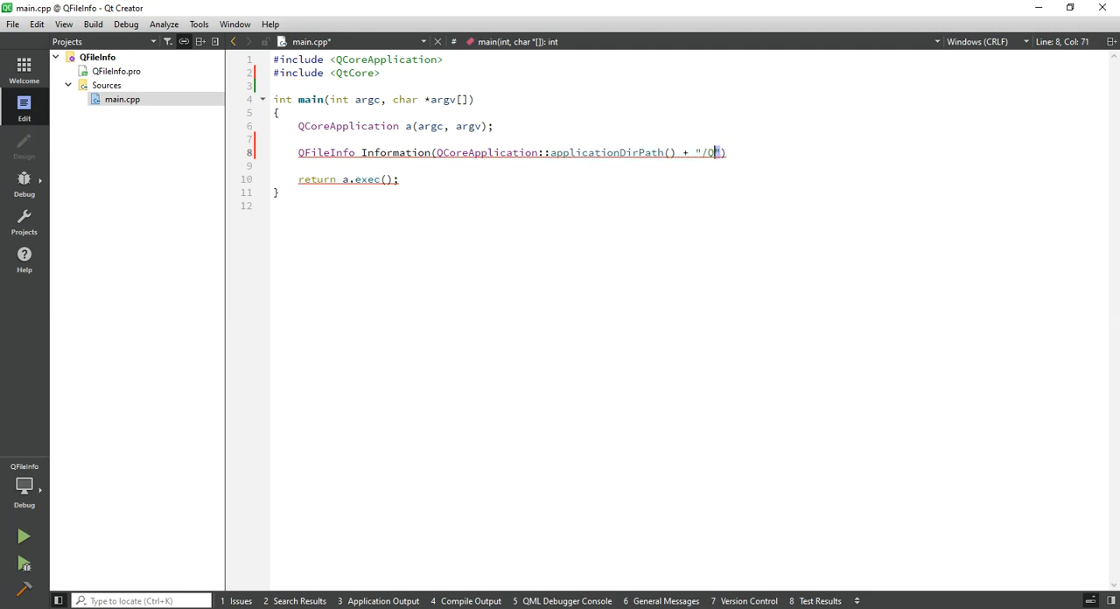
type("tWithKetan")
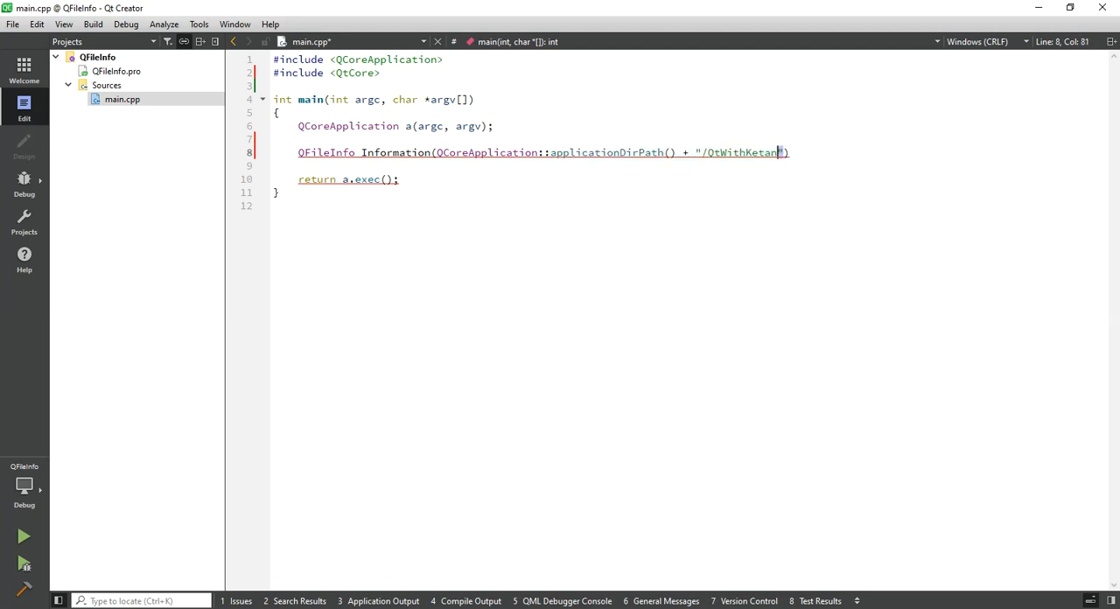
type(".pmg")
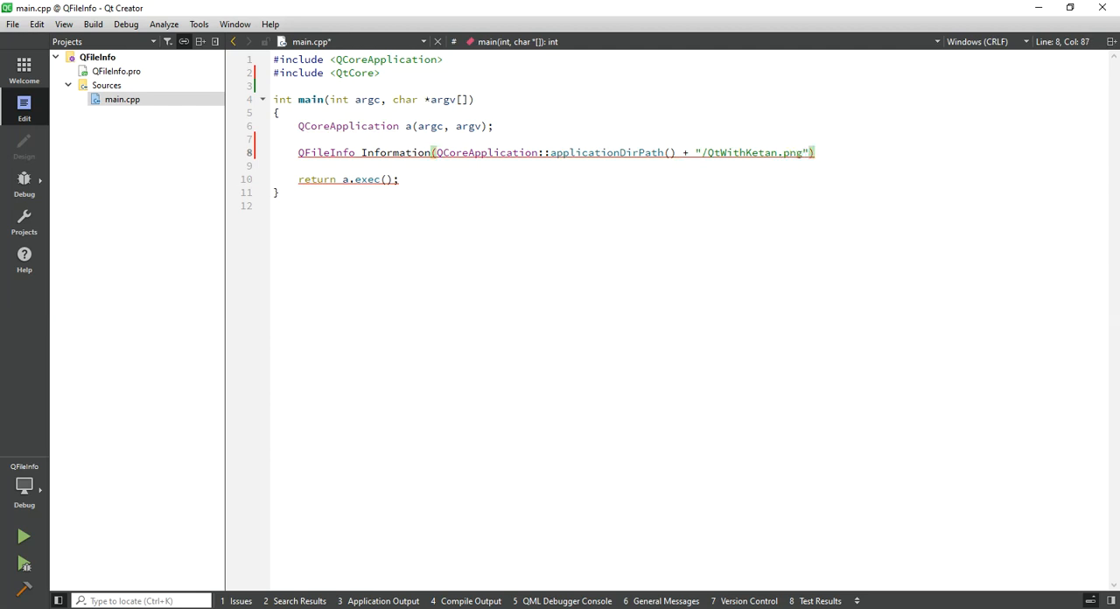
key("Return")
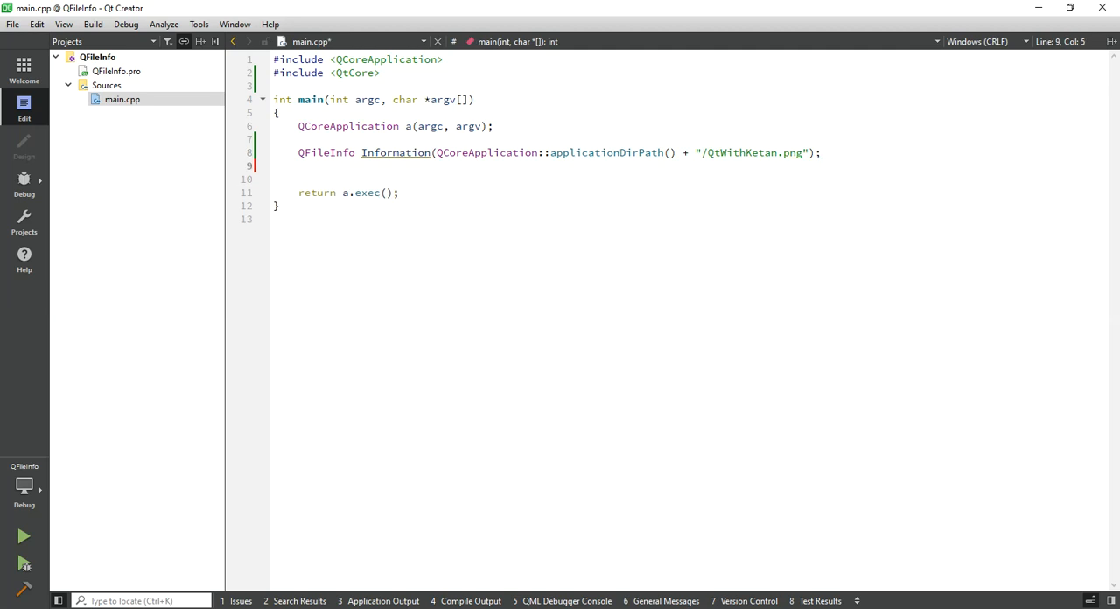
Add the line qDebug() << Information.exists(); and begin a new line
type("qDebug() <<")
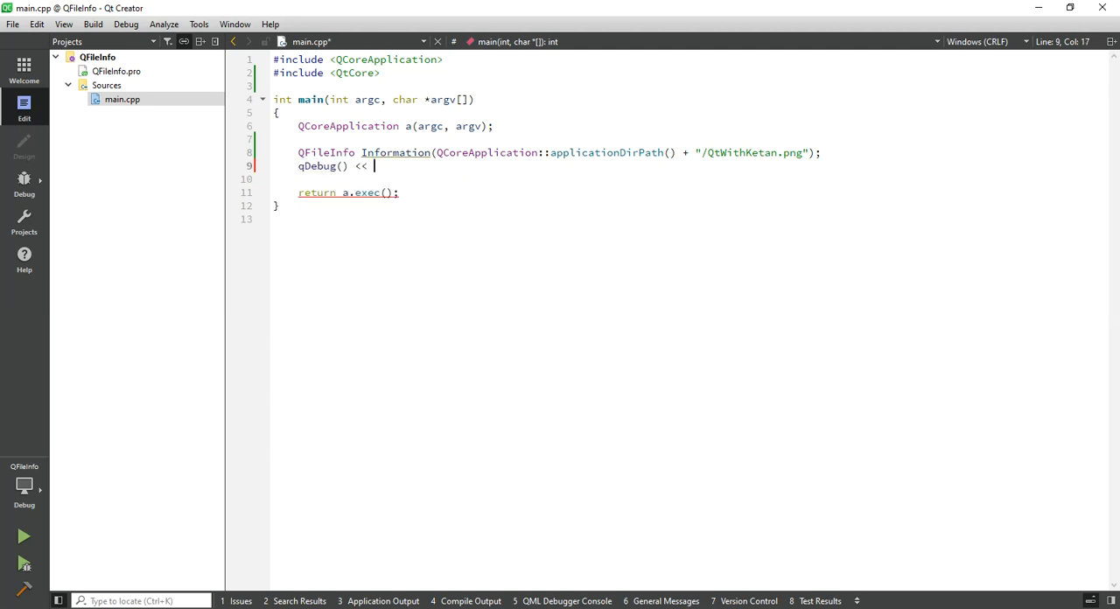
double_click(395, 152)
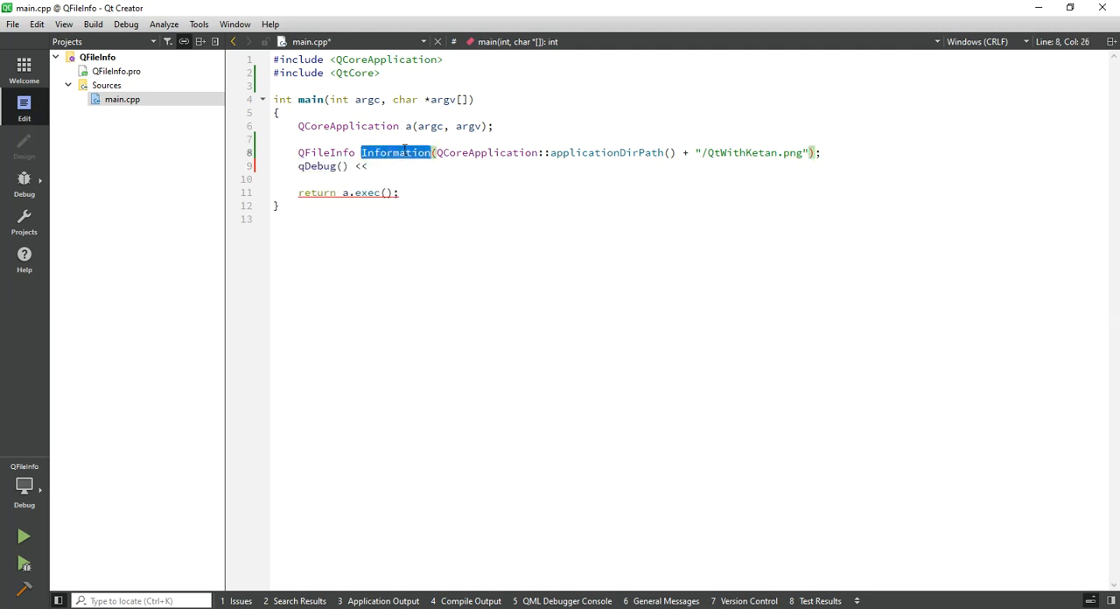
type("Information.")
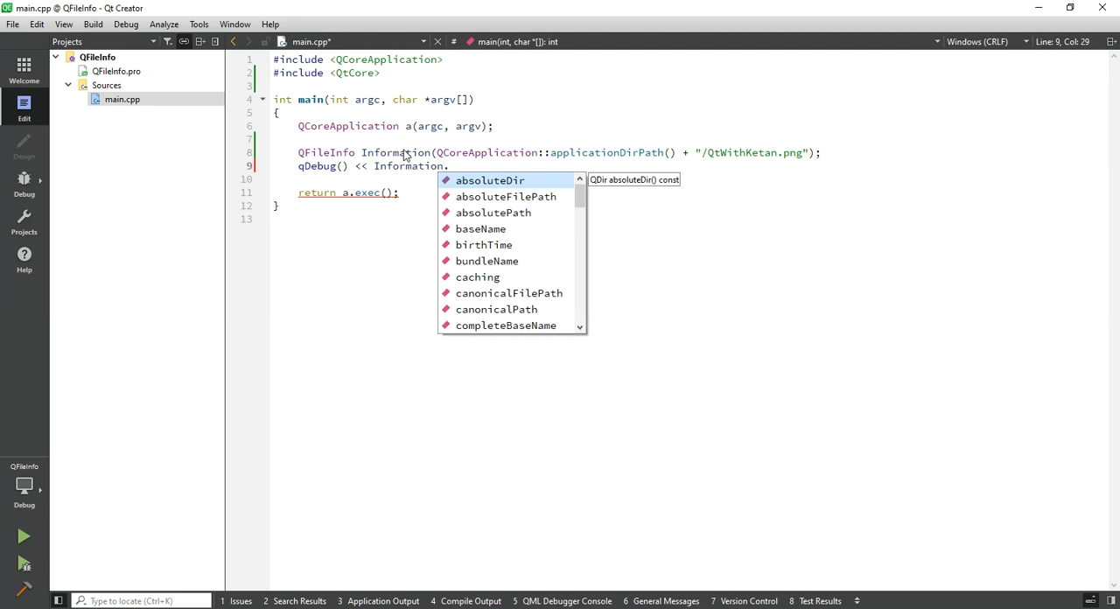
type("exists()")
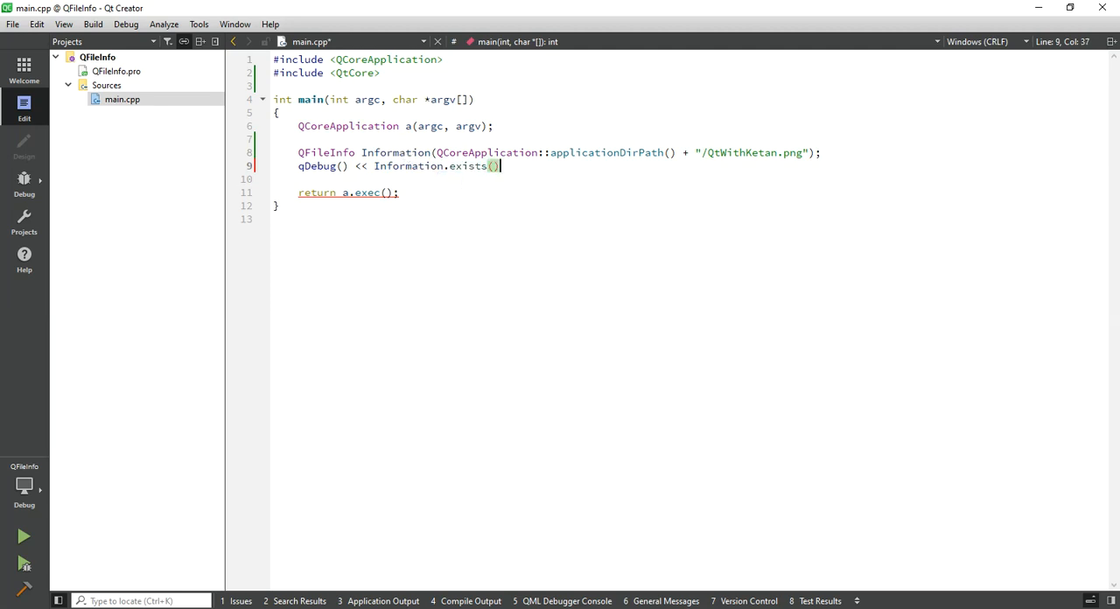
type(";")
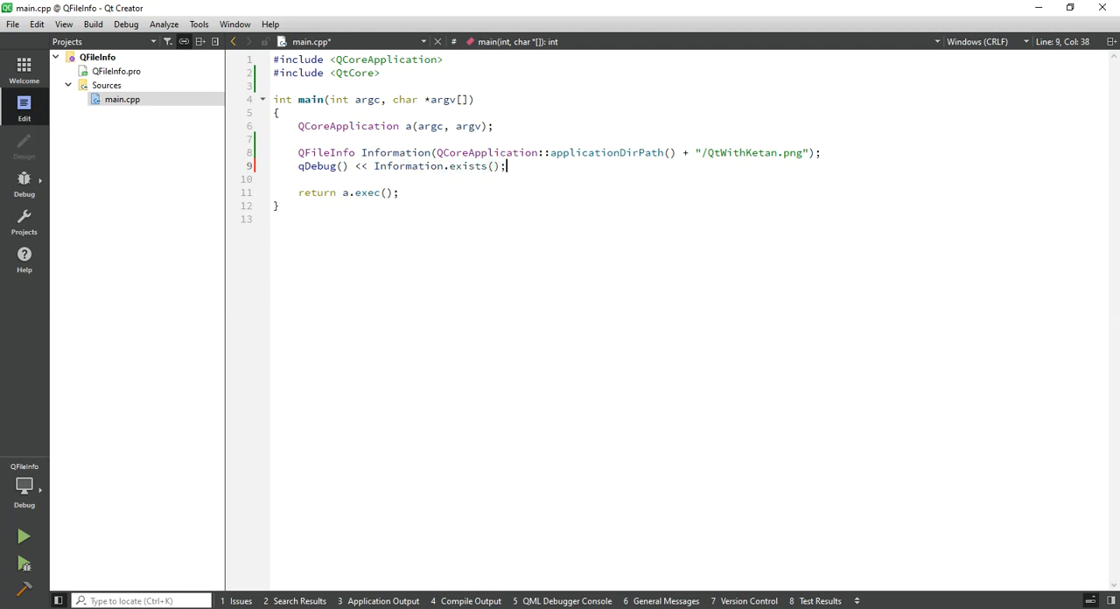
key("Return")
type("qDebnui")
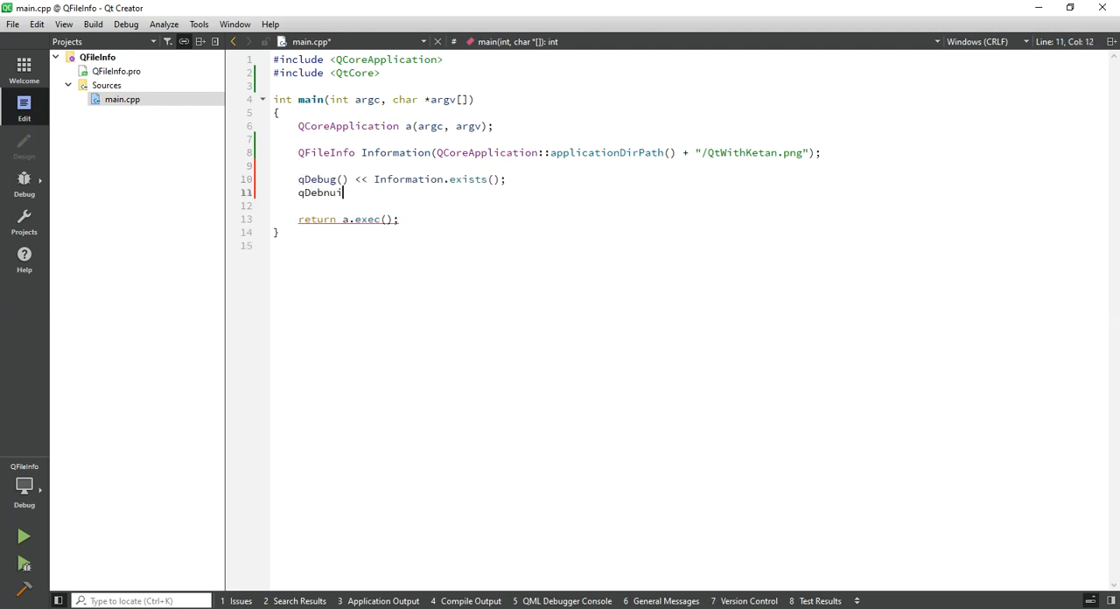
Add qDebug lines printing Information.fileName() and Information.baseName(), removing a stray //
key("Backspace")
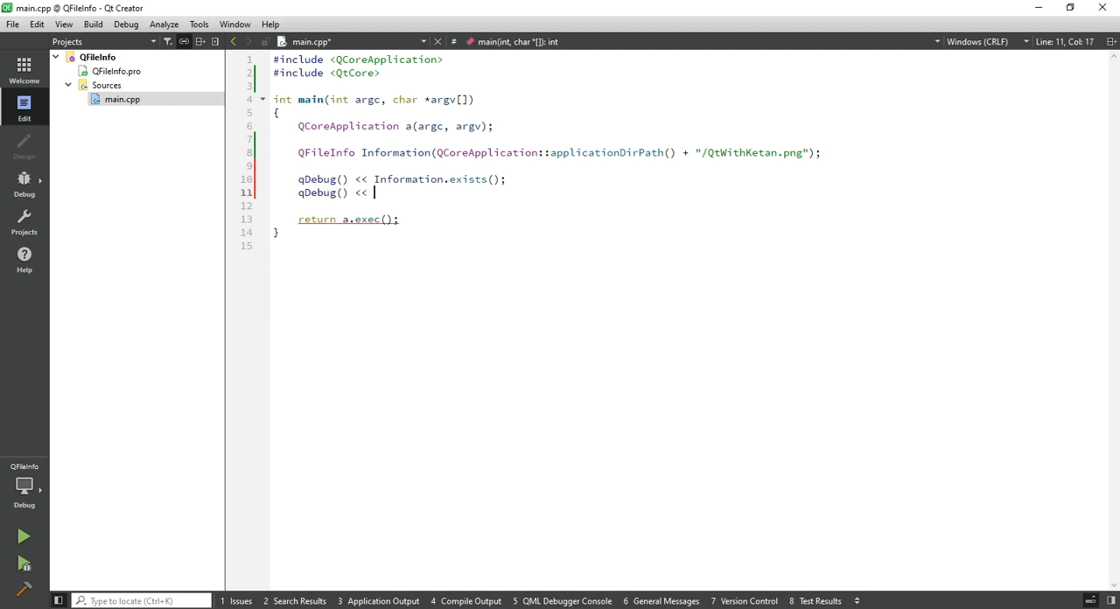
mouse_move(396, 243)
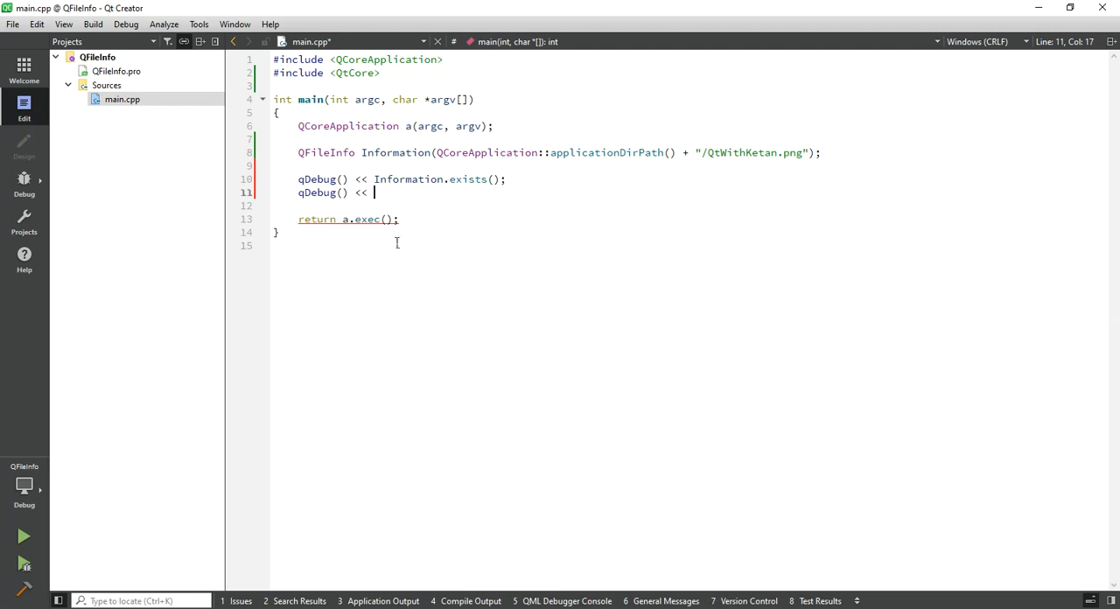
double_click(408, 179)
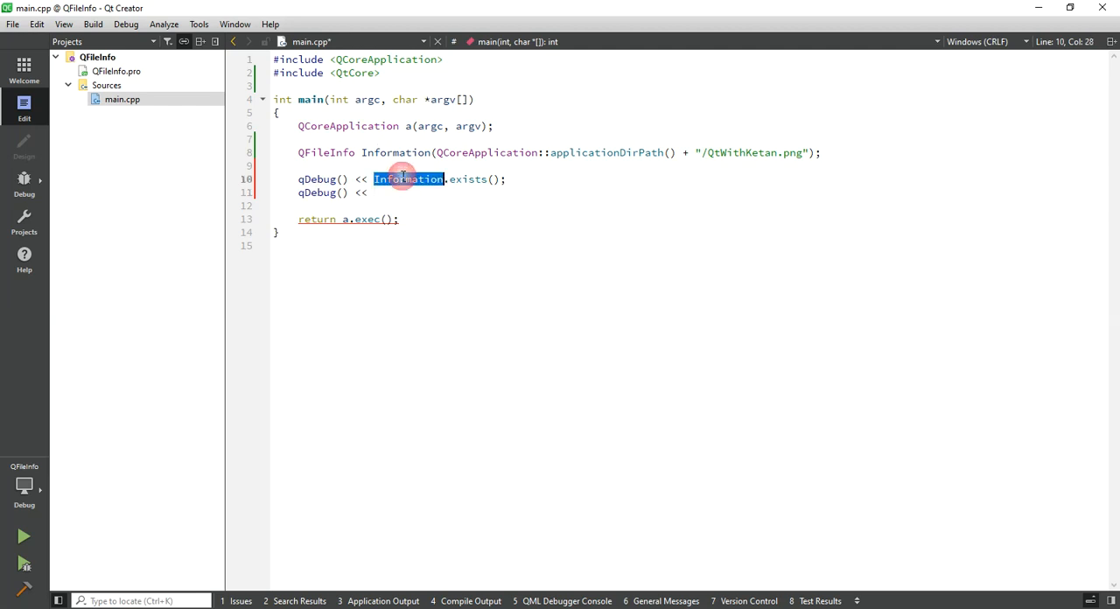
type("Information.")
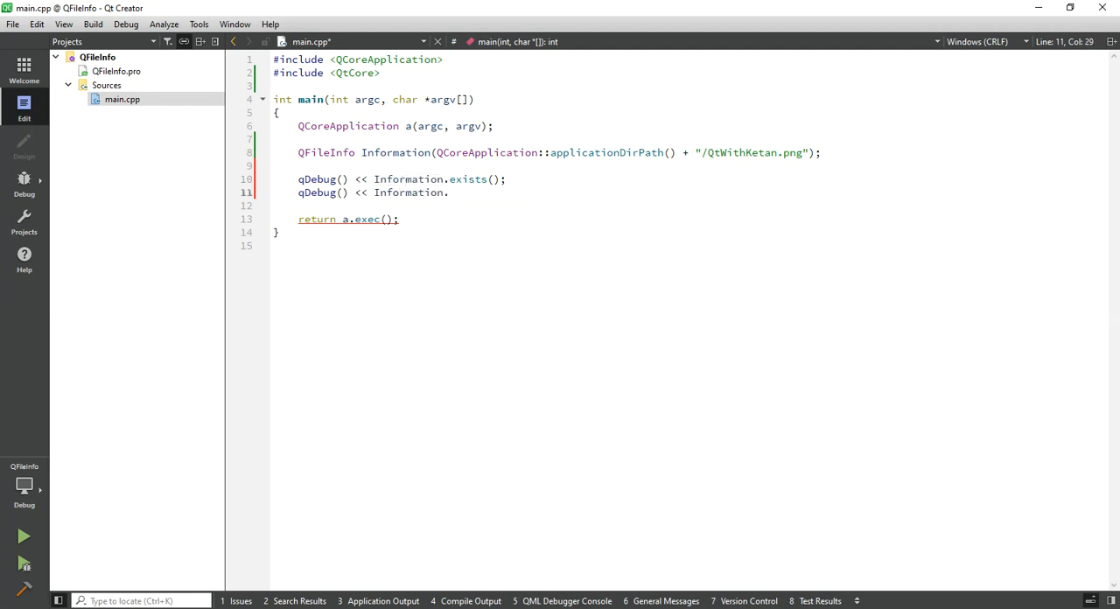
type("fileName();")
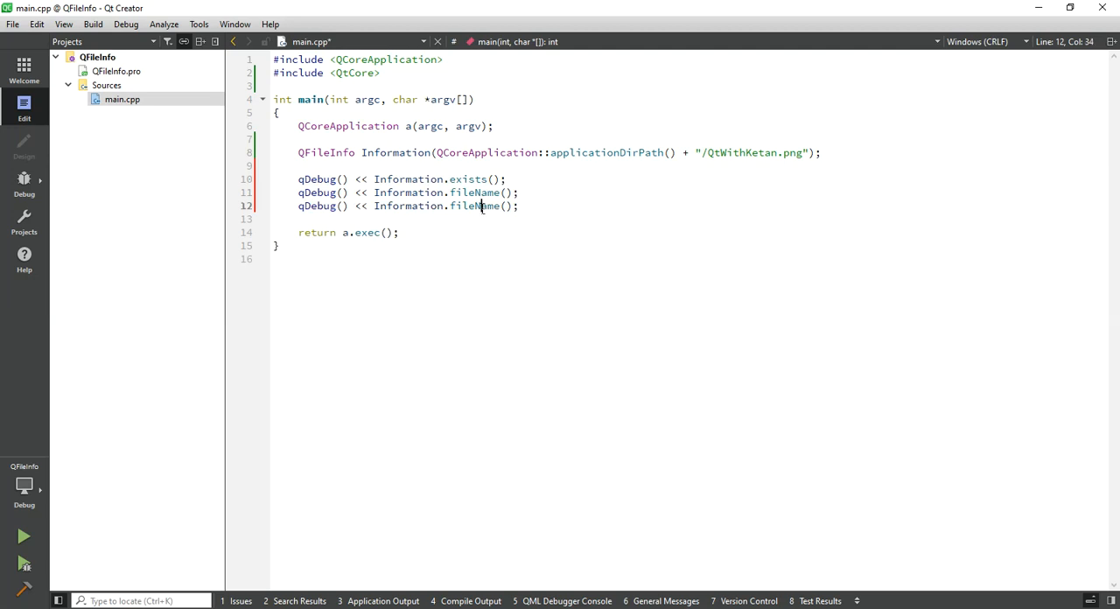
type("ba")
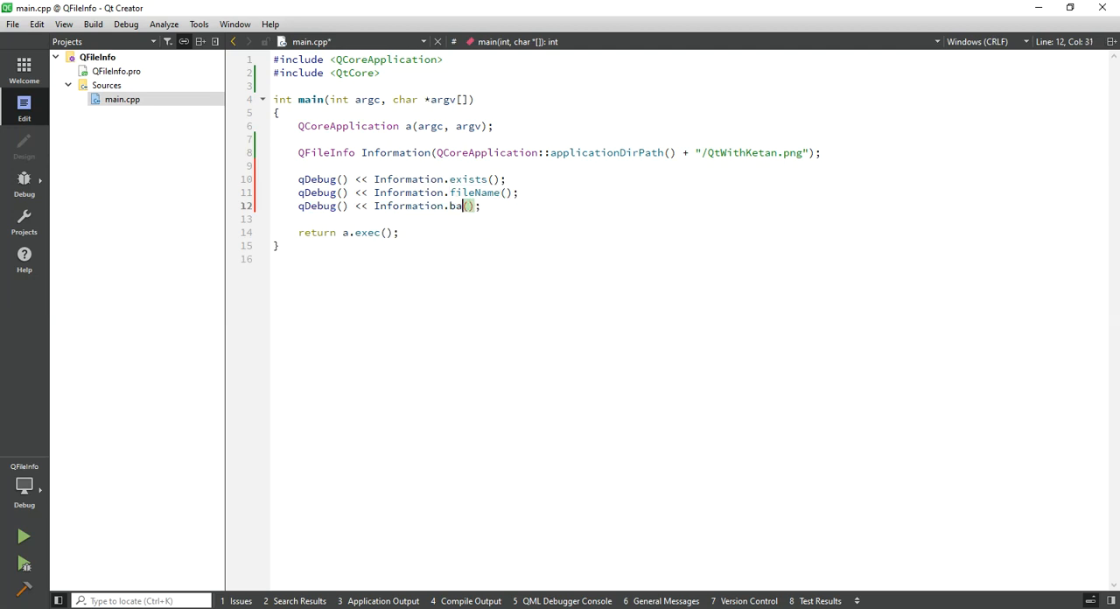
type("seName")
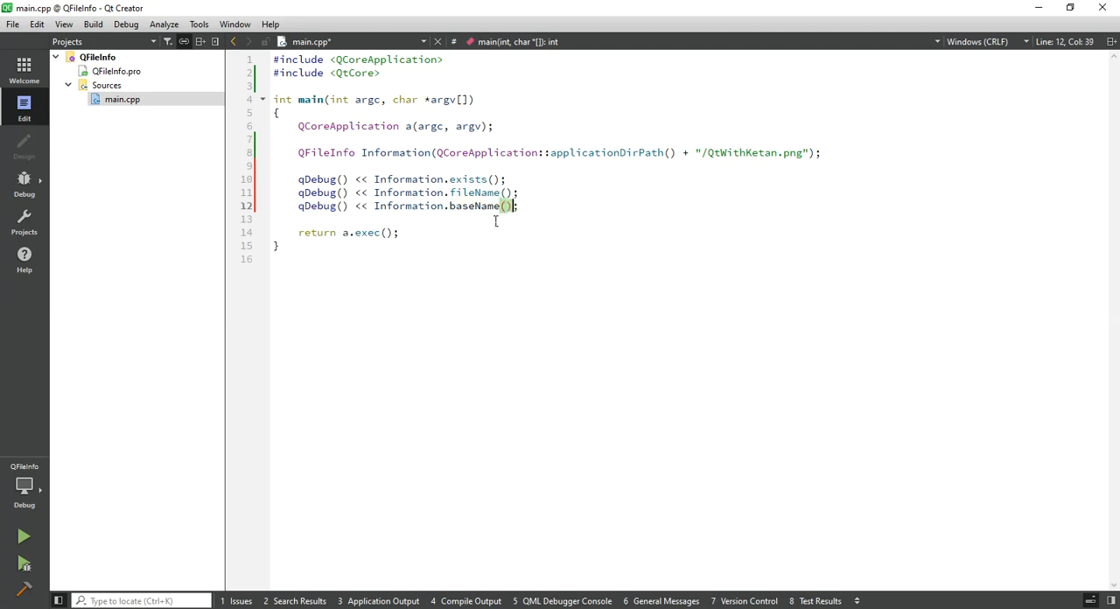
type("//")
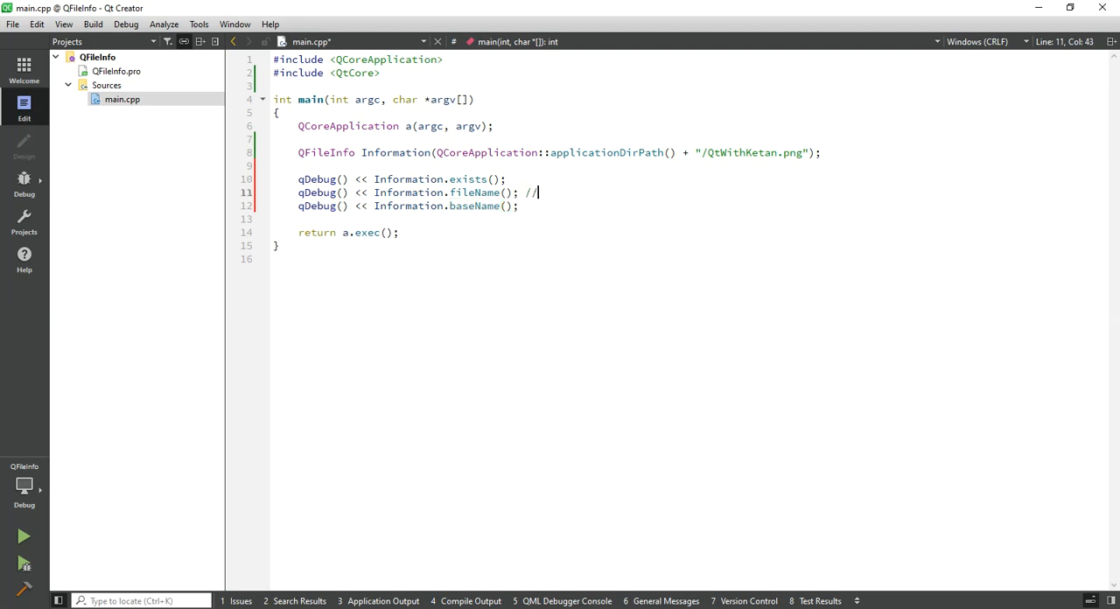
key("BackSpace")
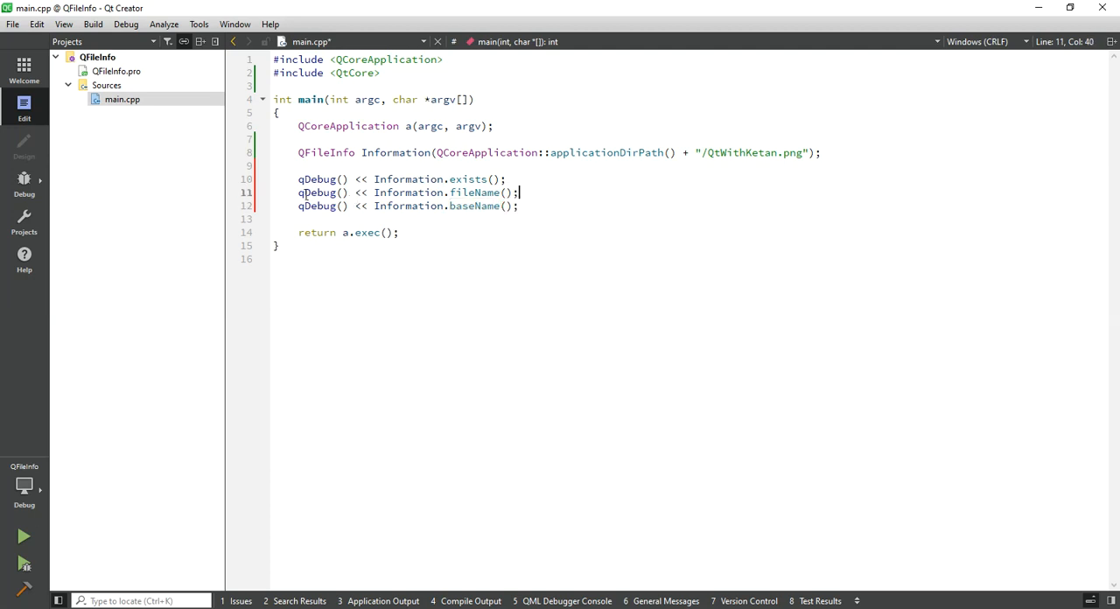
triple_click(407, 193)
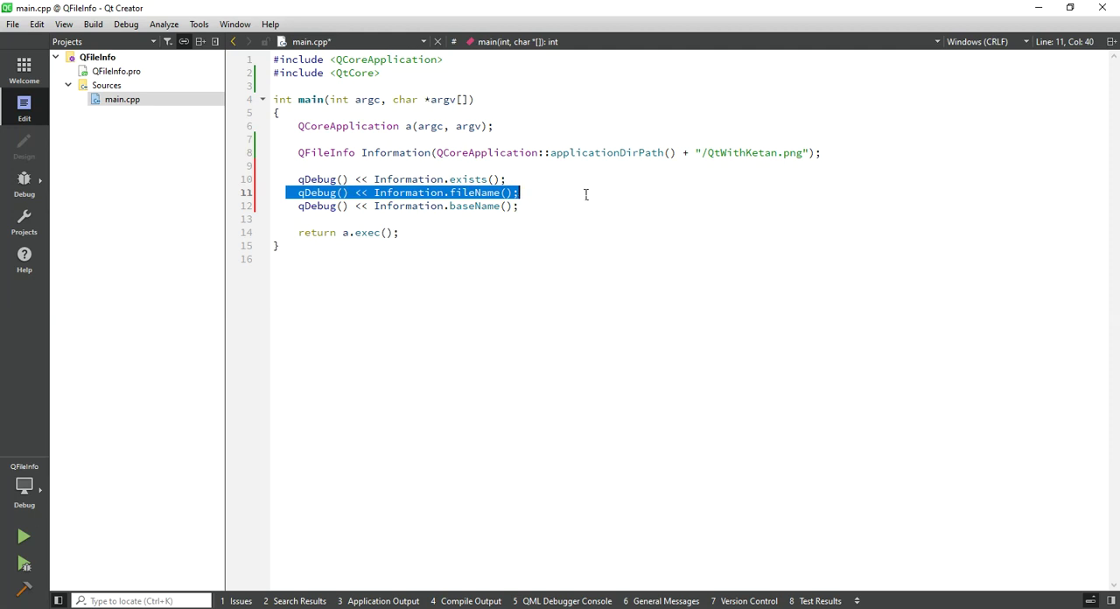
left_click(564, 232)
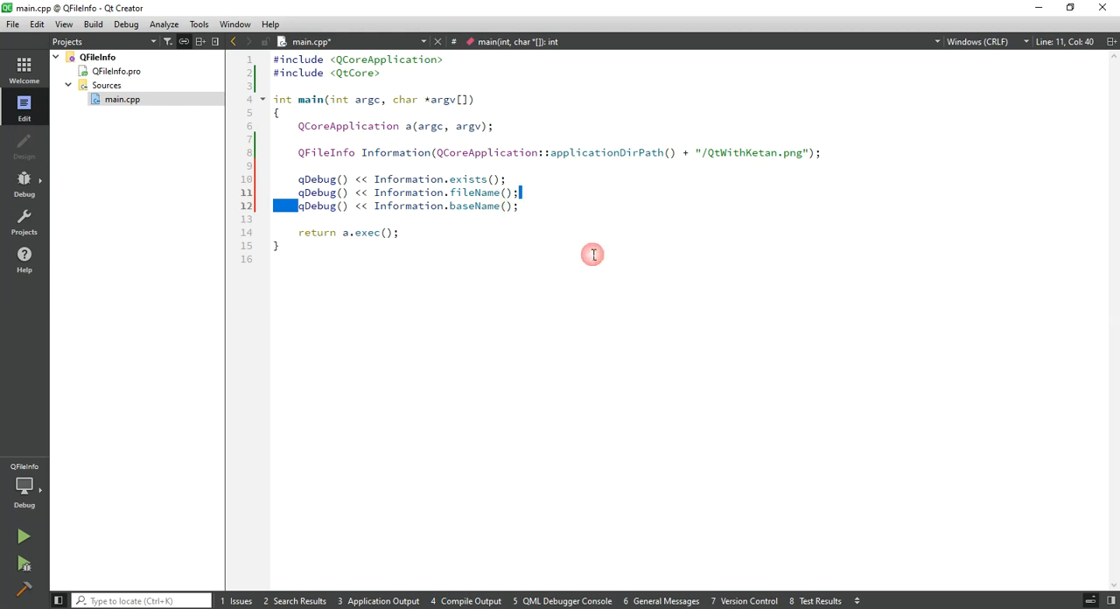
left_click(383, 601)
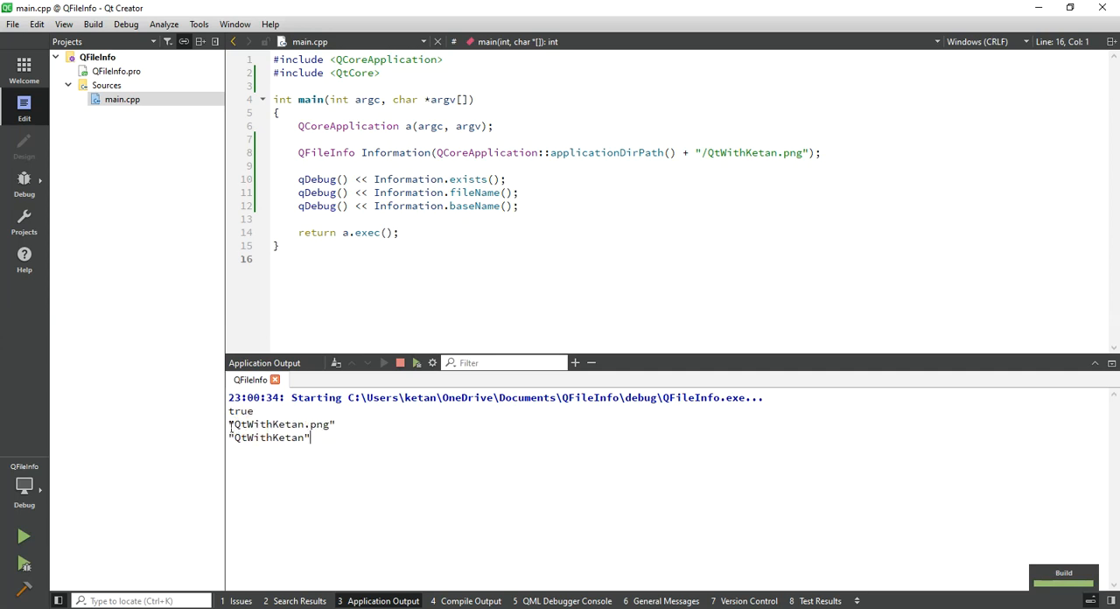
mouse_move(349, 437)
type("qDebug() <<")
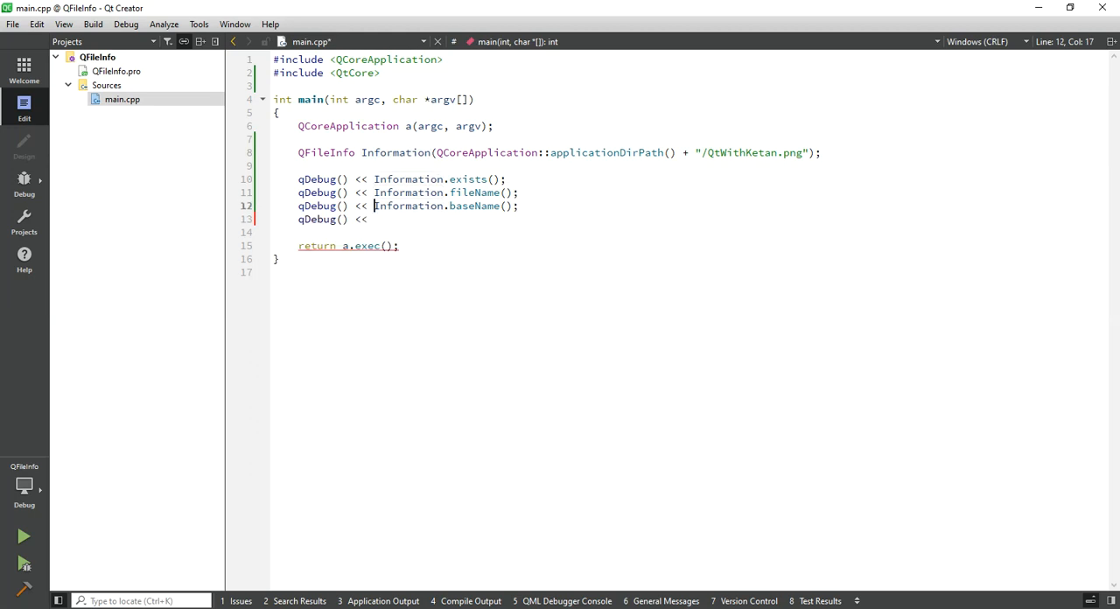
Finish the baseName() line, add a filePath() print line, and rerun the program
type("Information.baseName();")
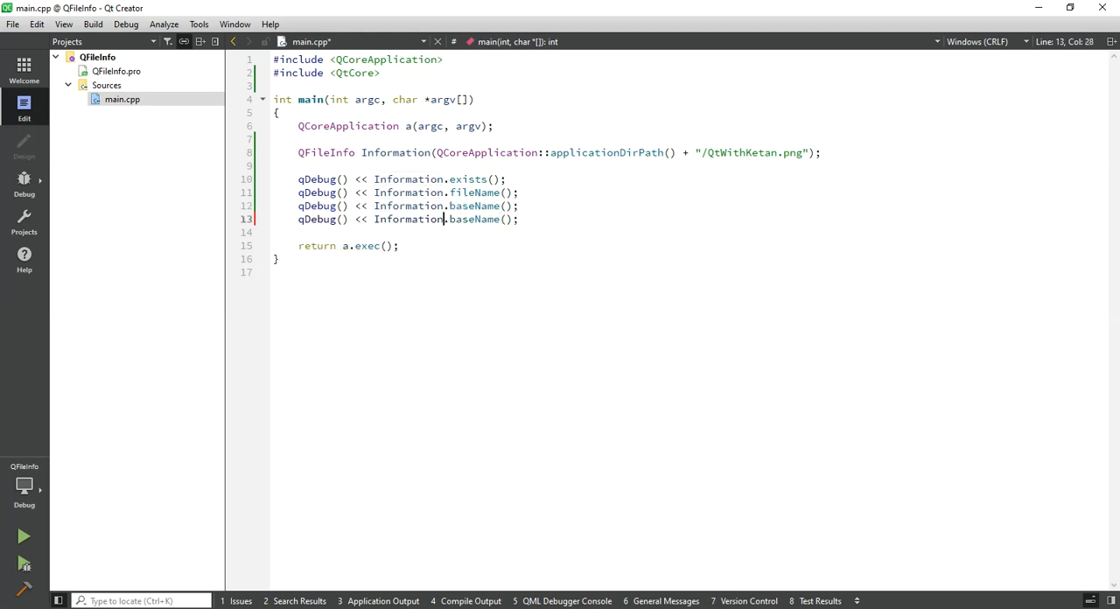
type("filePath")
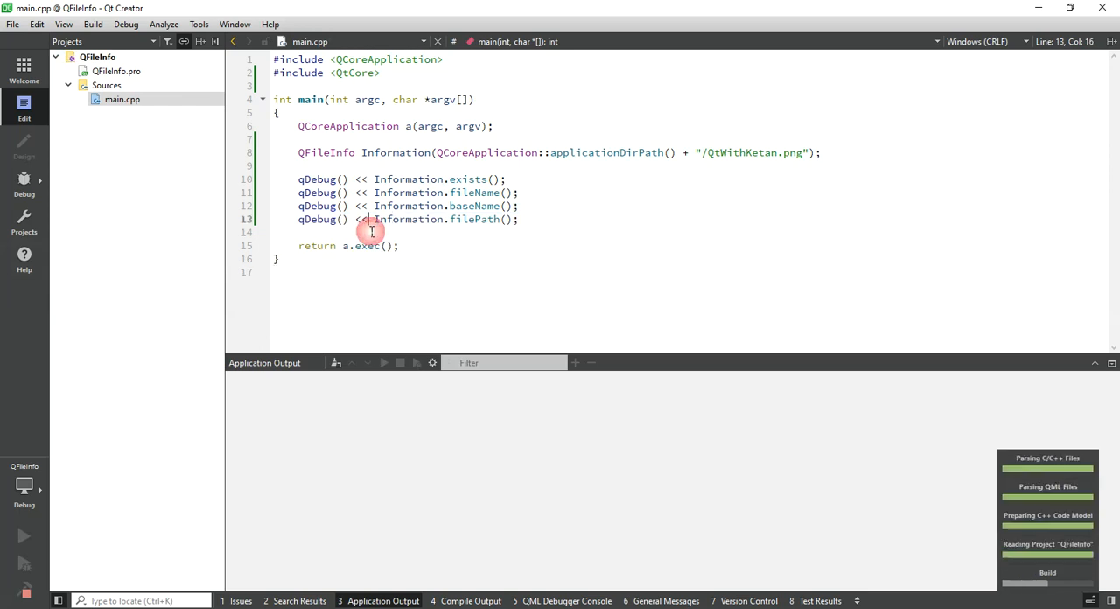
left_click(24, 536)
type("qDebug() <<")
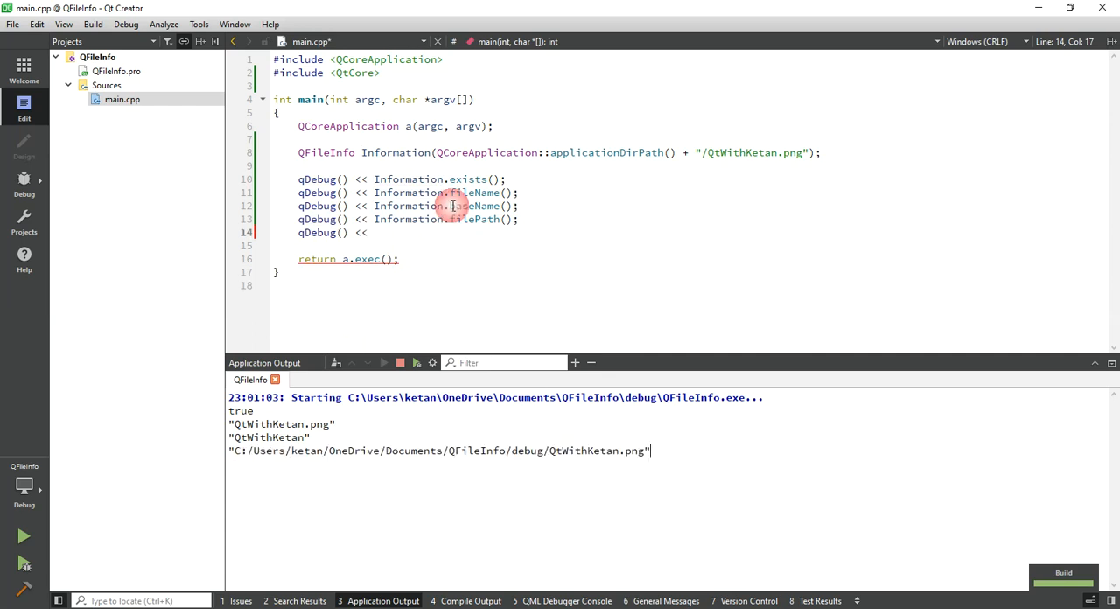
Add qDebug lines printing Information.path(), lastModified() and created()
type("Information")
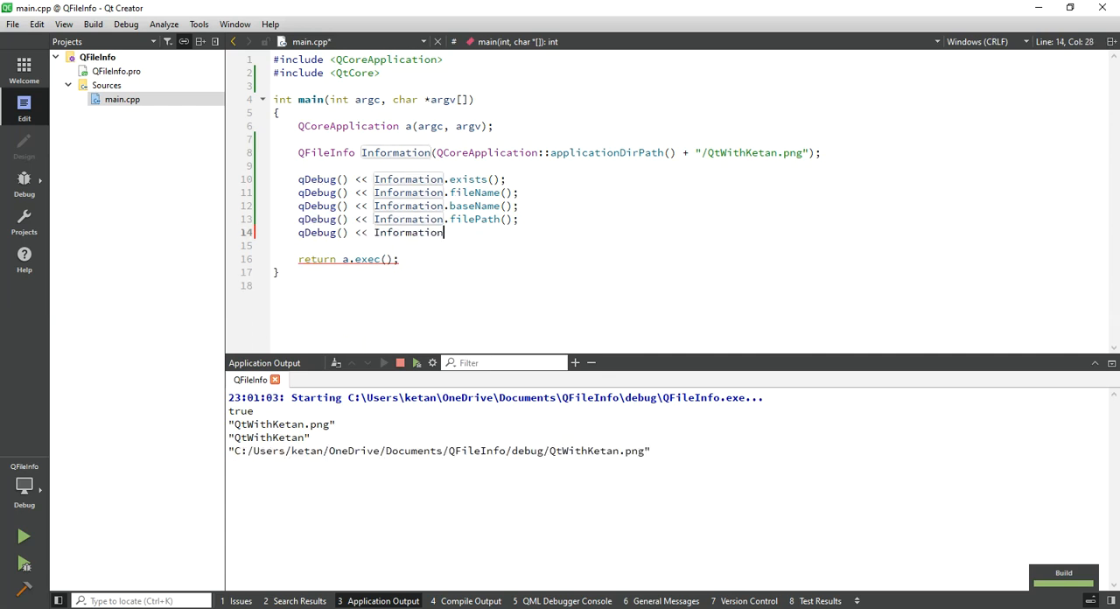
type(".")
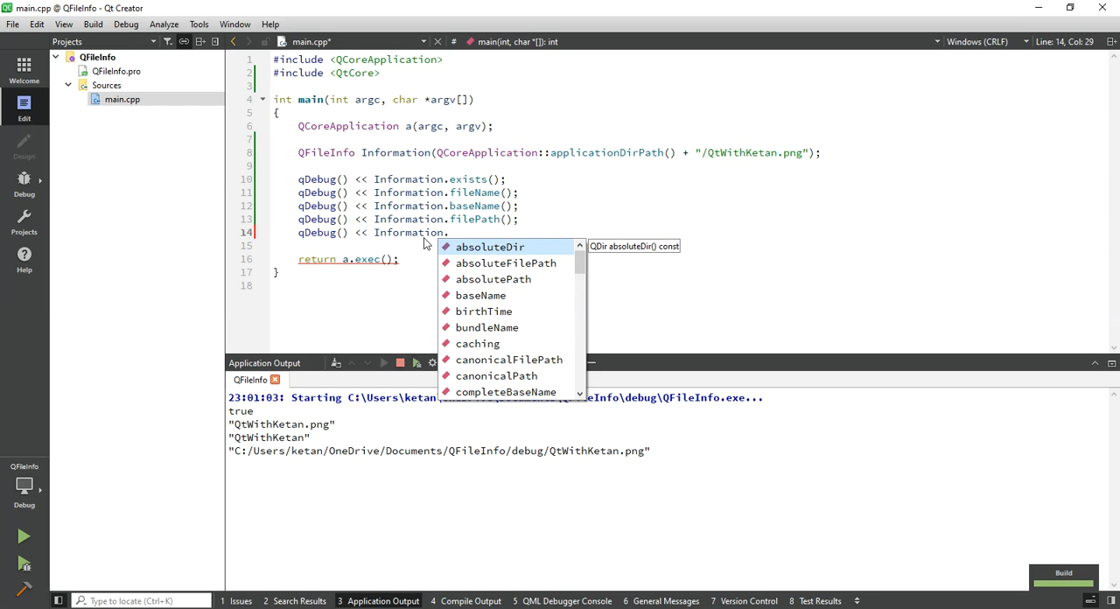
type("pa")
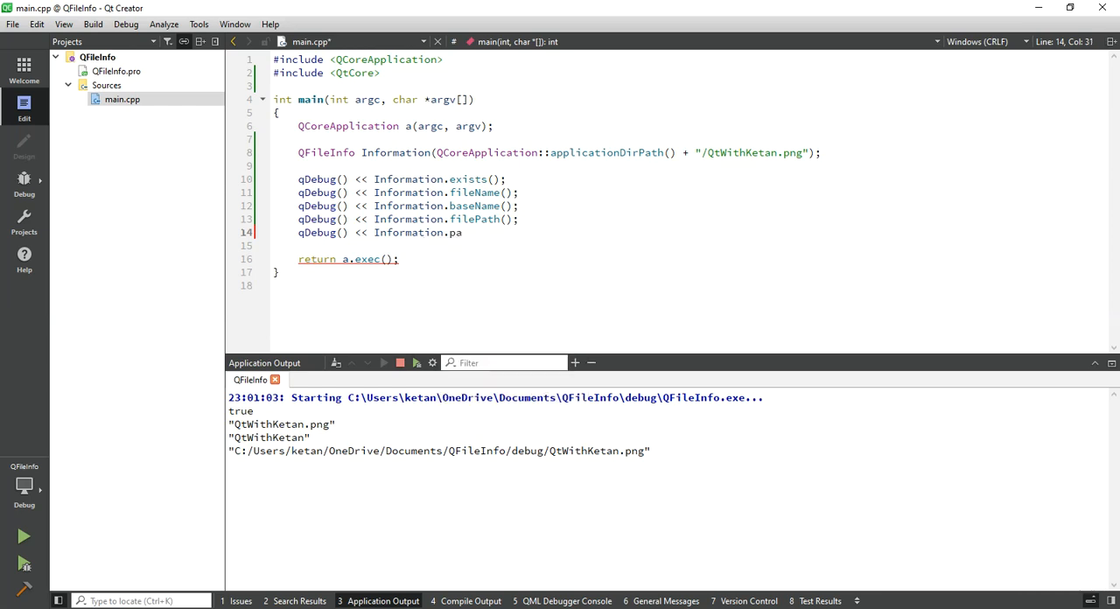
type("th();")
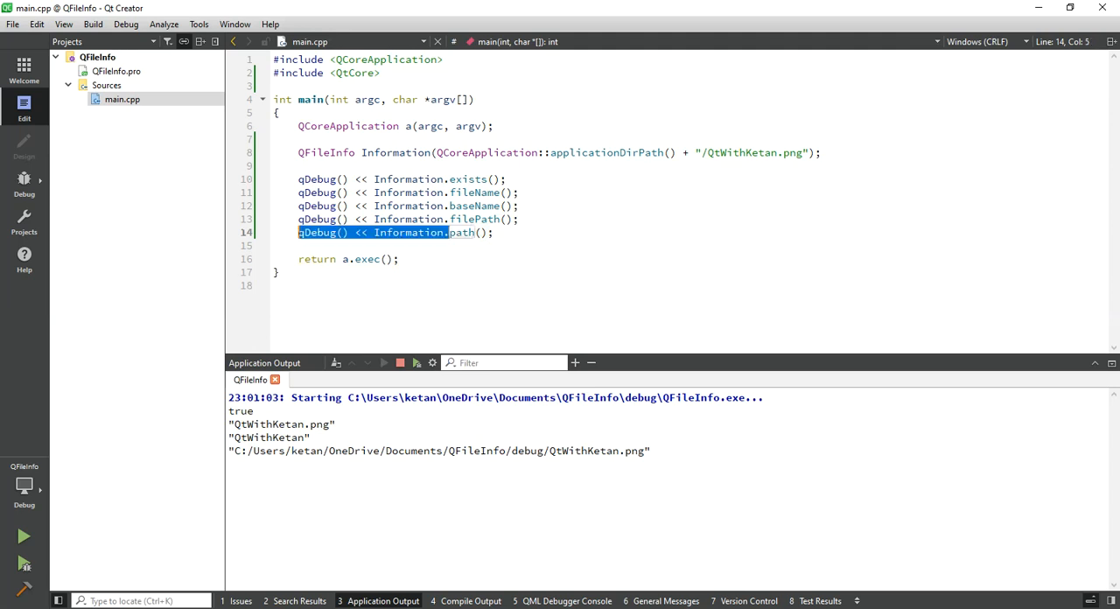
type("qDebug() << Information.")
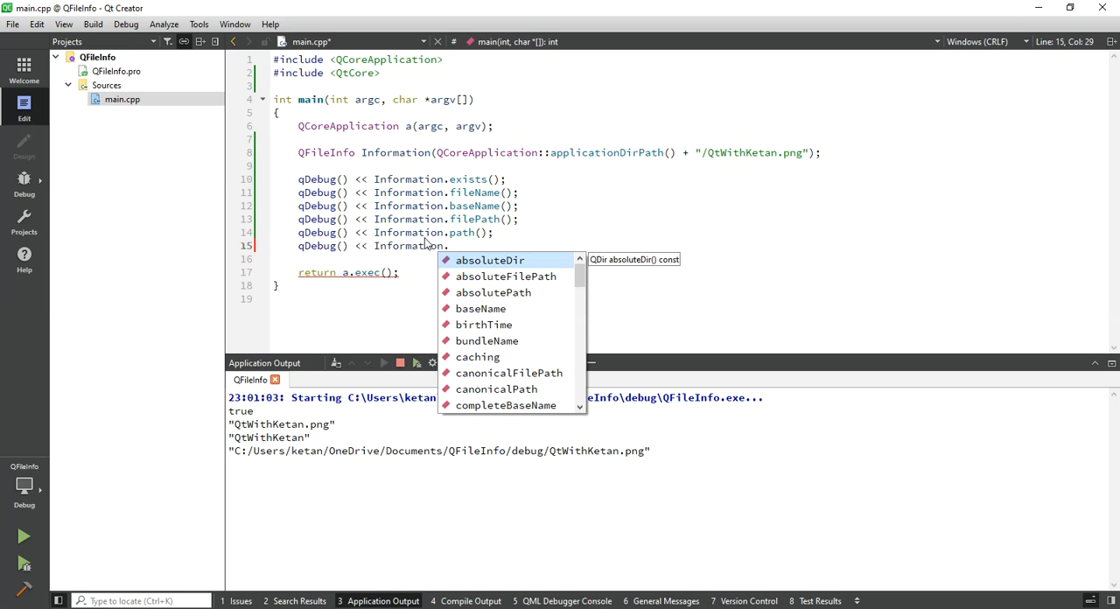
type("lastModified();")
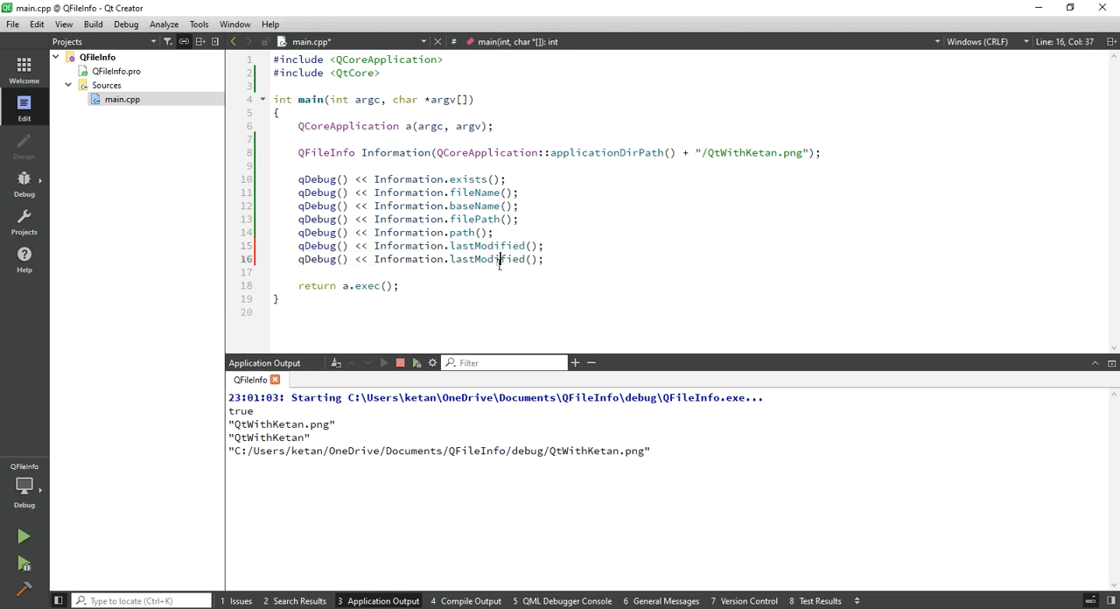
double_click(487, 259)
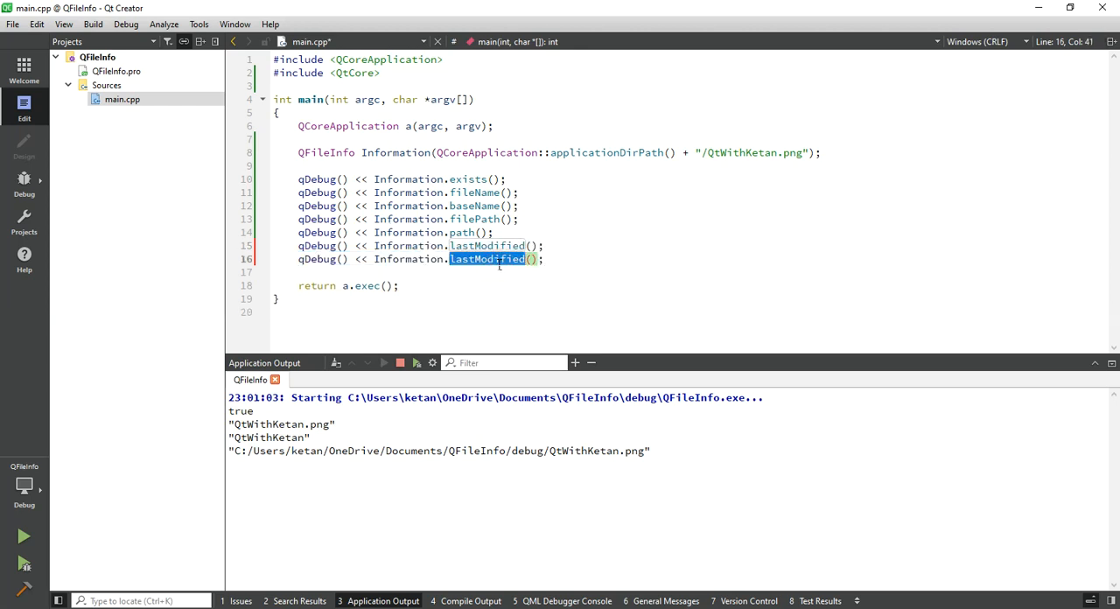
type("cre")
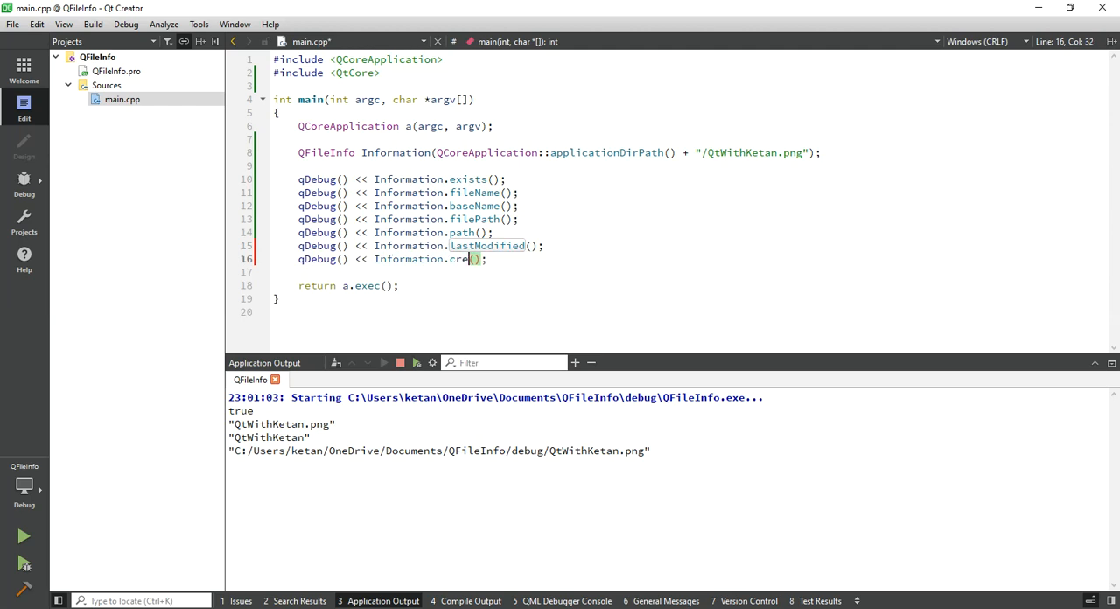
type("ated")
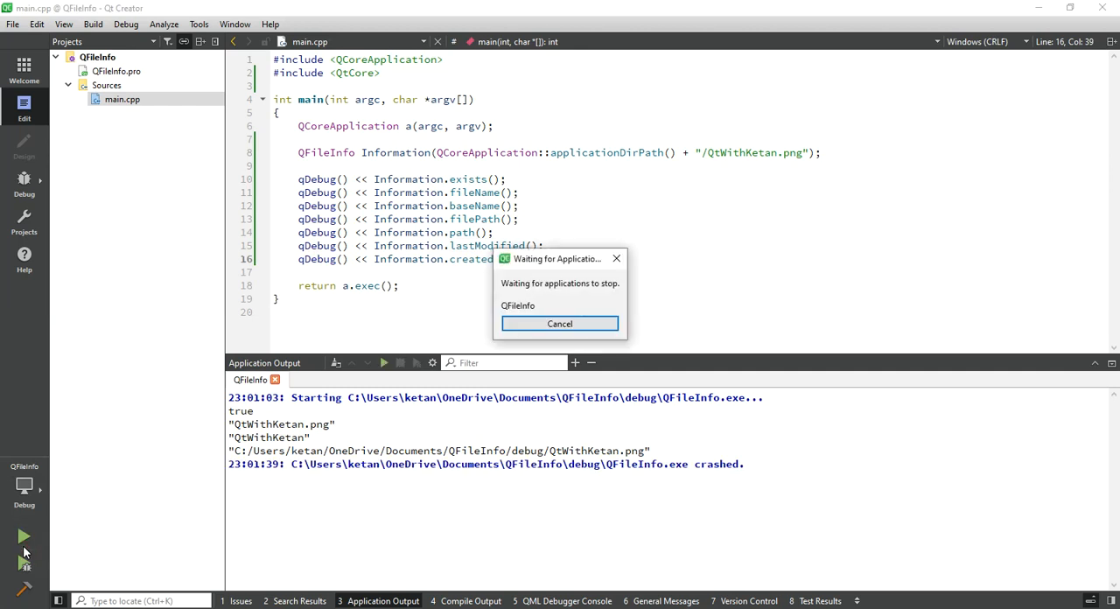
Rerun the program and select the modified and created timestamps in Application Output
left_click(559, 322)
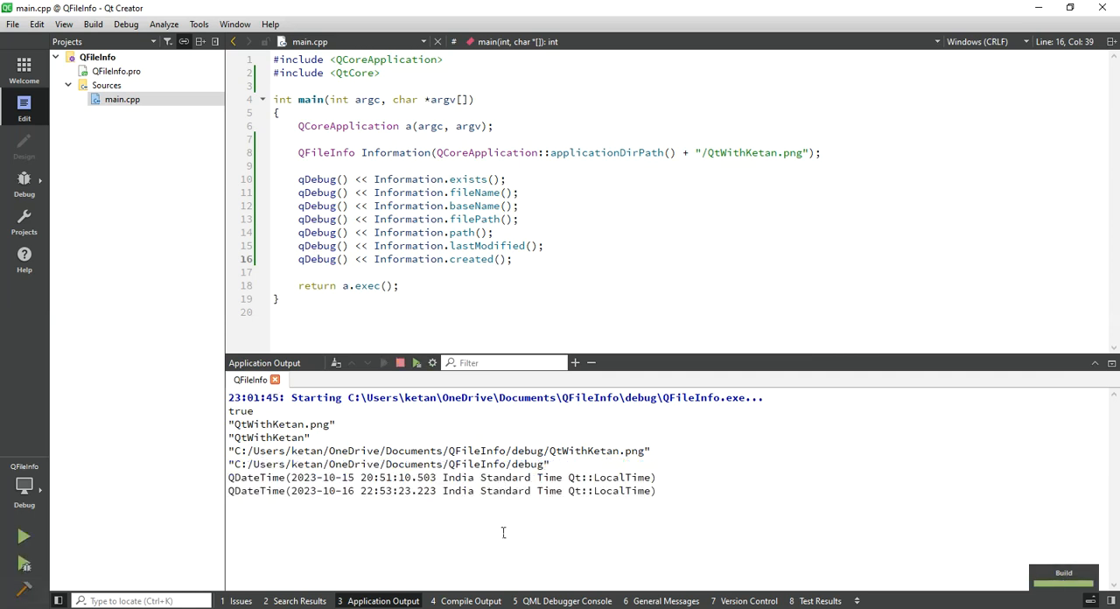
left_click_drag(229, 476, 657, 490)
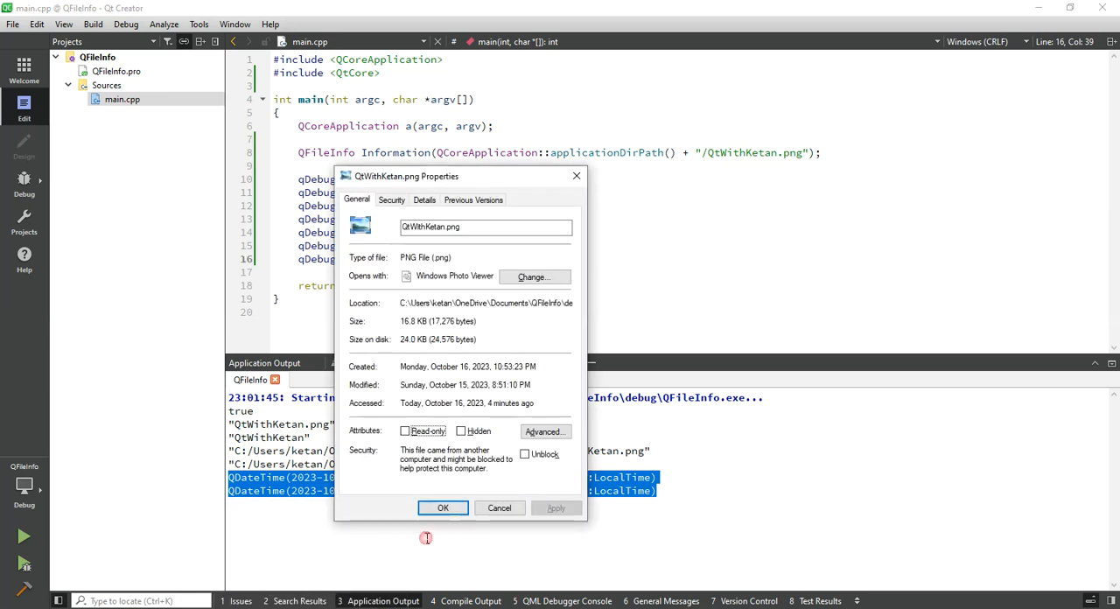
Check the printed modified time against QtWithKetan.png's Properties, then close the dialog
left_click(442, 507)
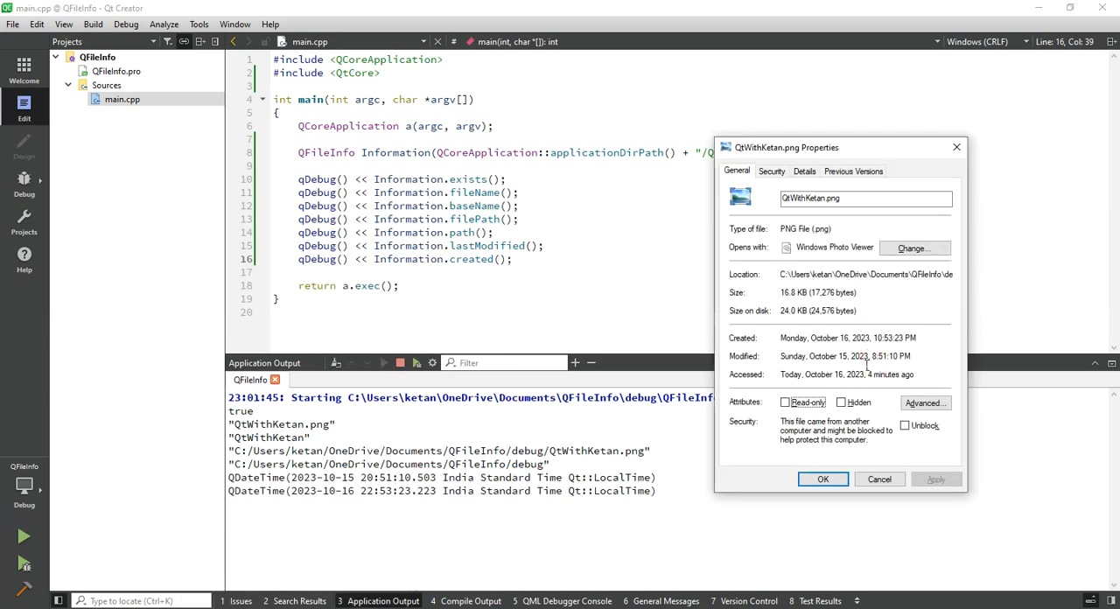
double_click(881, 356)
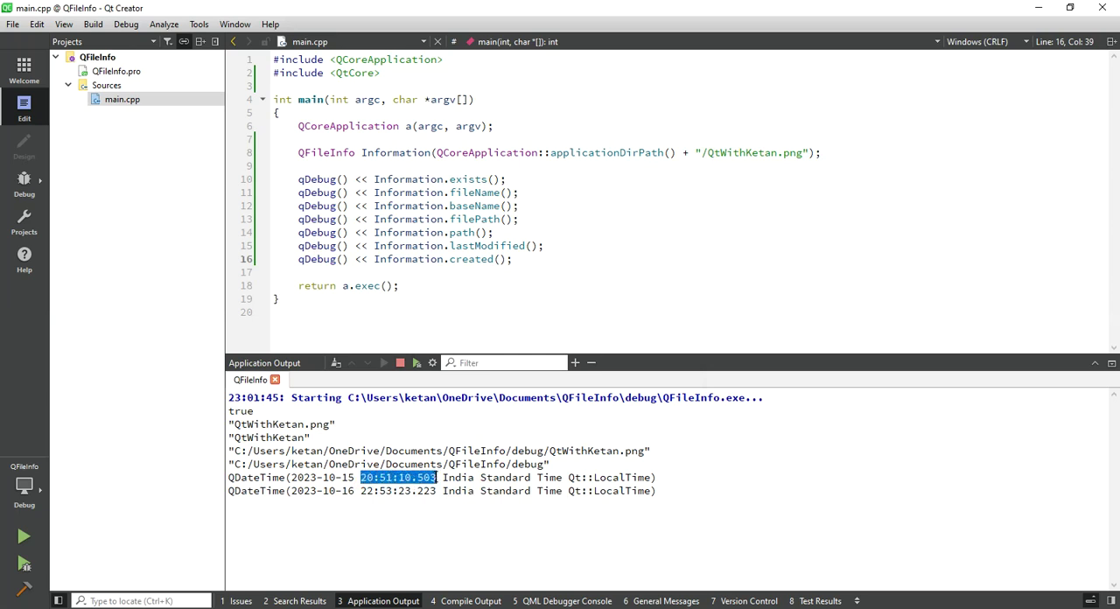
mouse_move(376, 600)
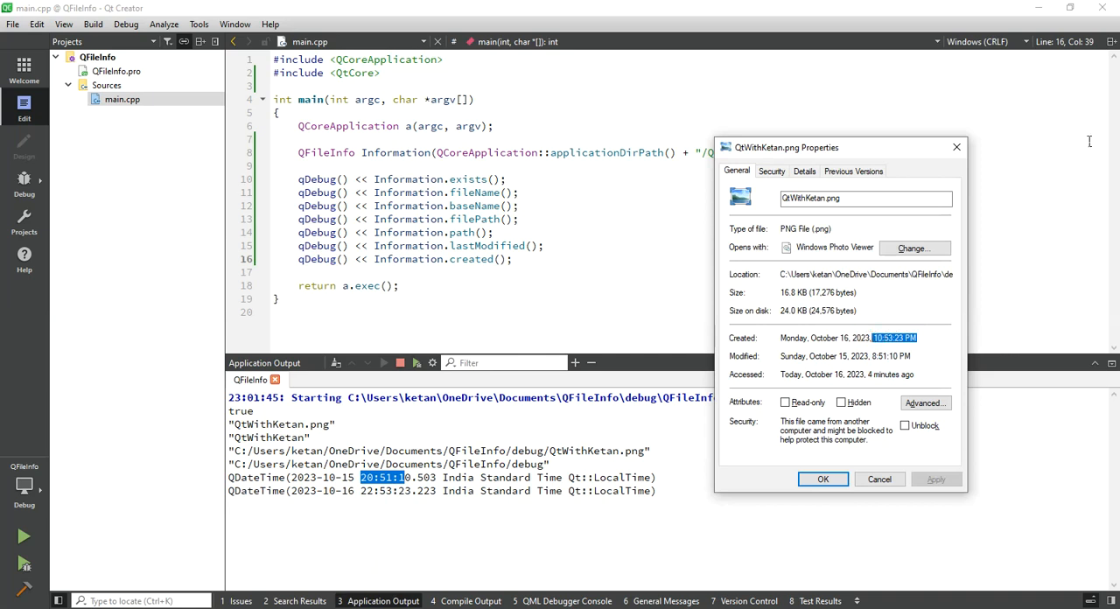
left_click(803, 171)
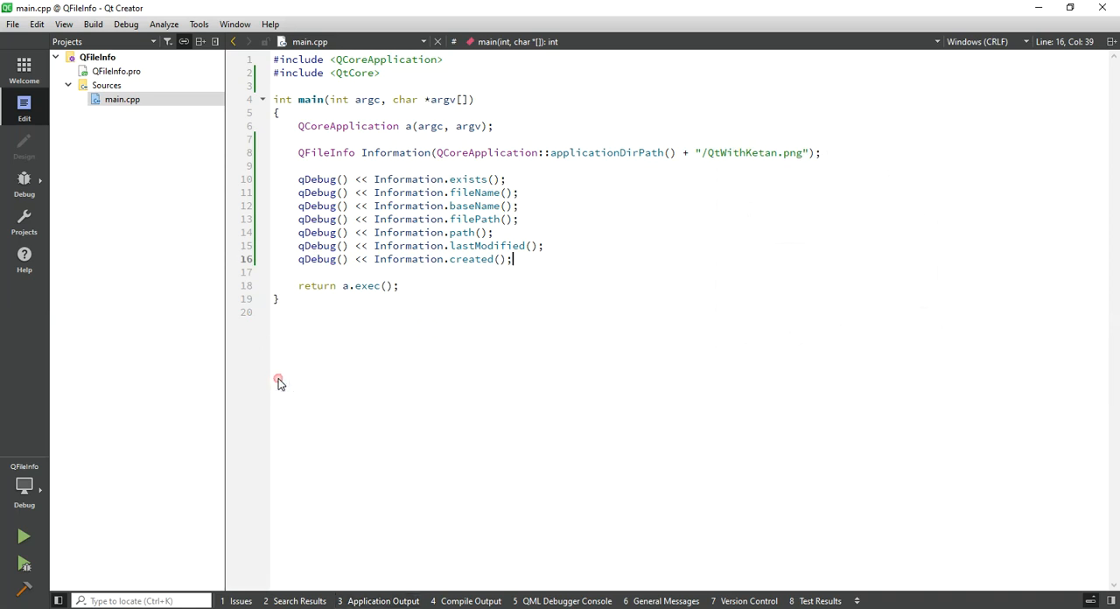
Add qDebug() << Information.fileName().split(".")[1]; to print the extension, then run
left_click(577, 206)
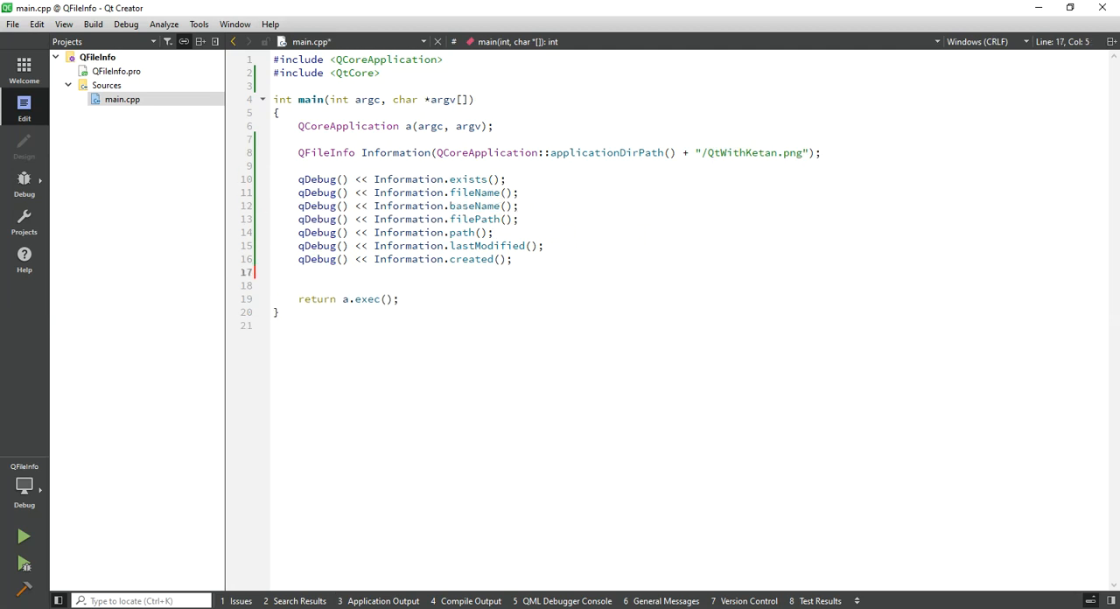
type("qDeuv")
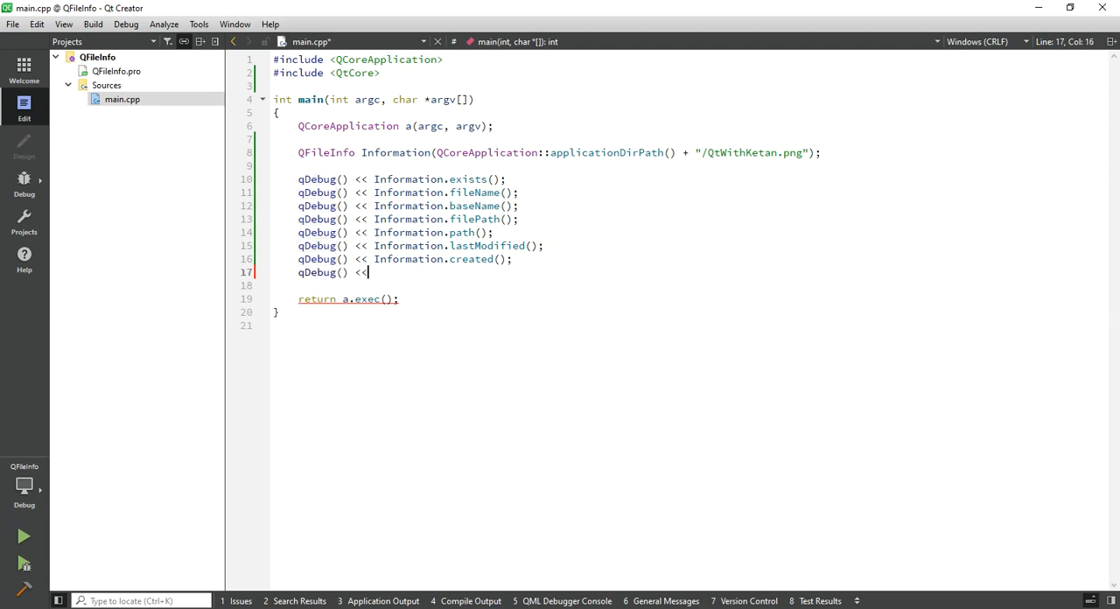
left_click(408, 192)
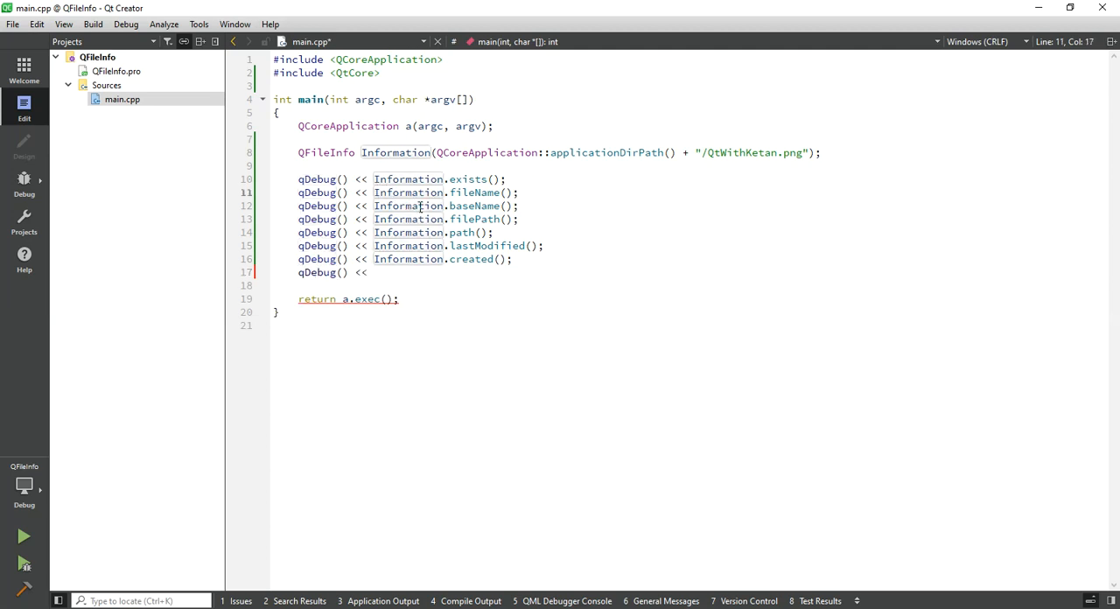
left_click(374, 272)
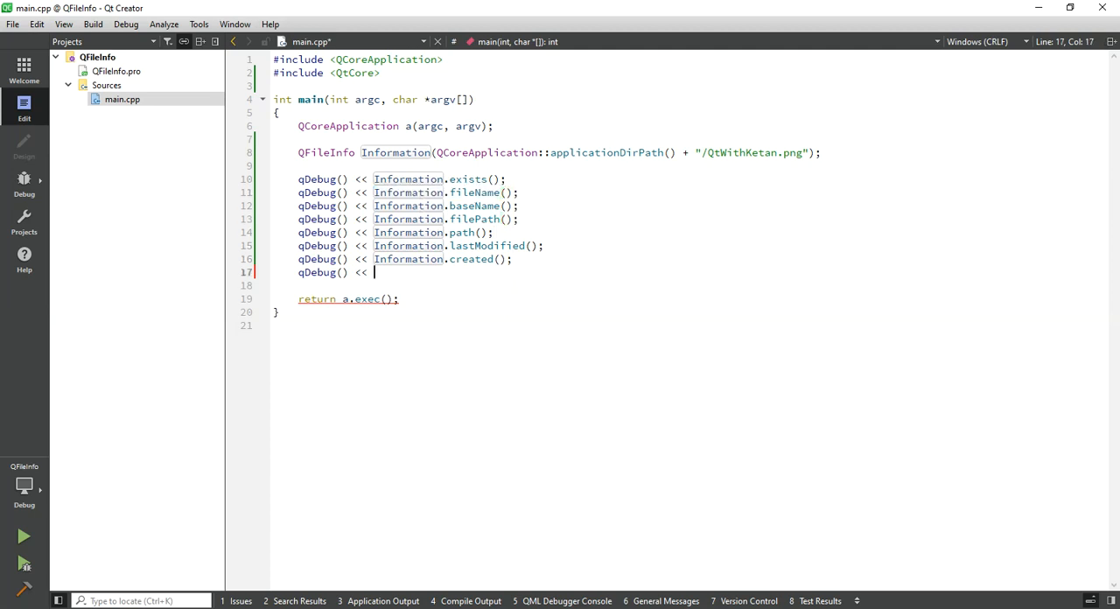
type("Information.fileName().split(\".\")[1];")
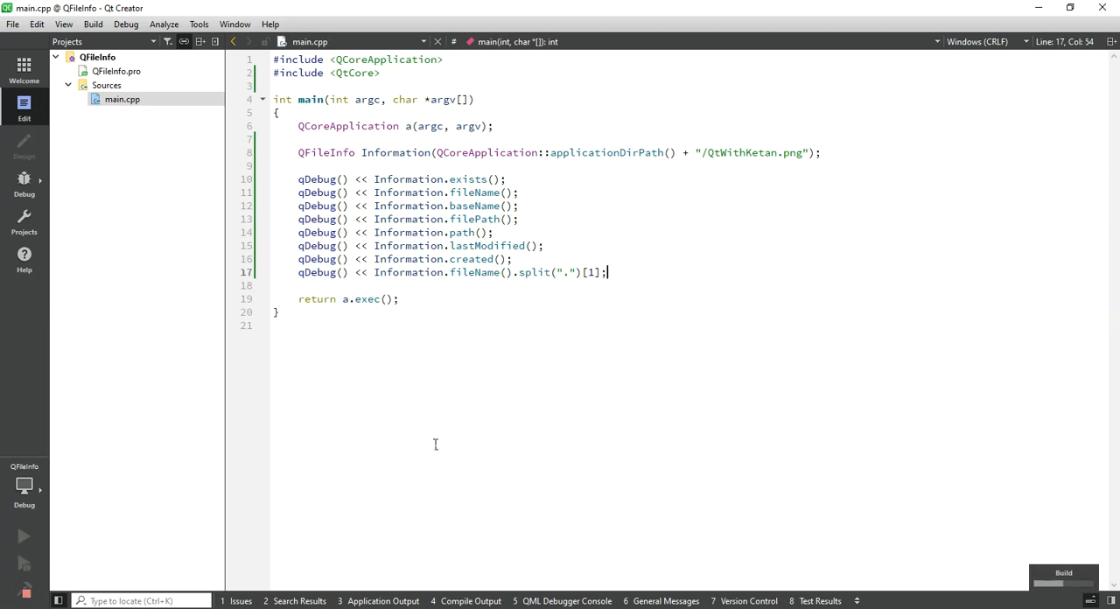
left_click(383, 600)
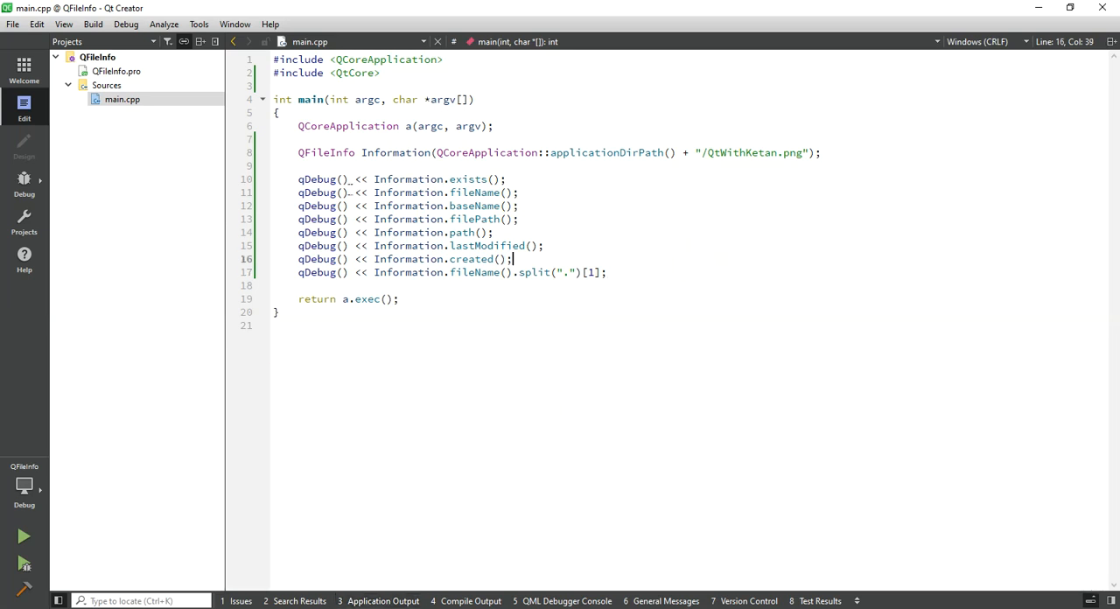
double_click(325, 152)
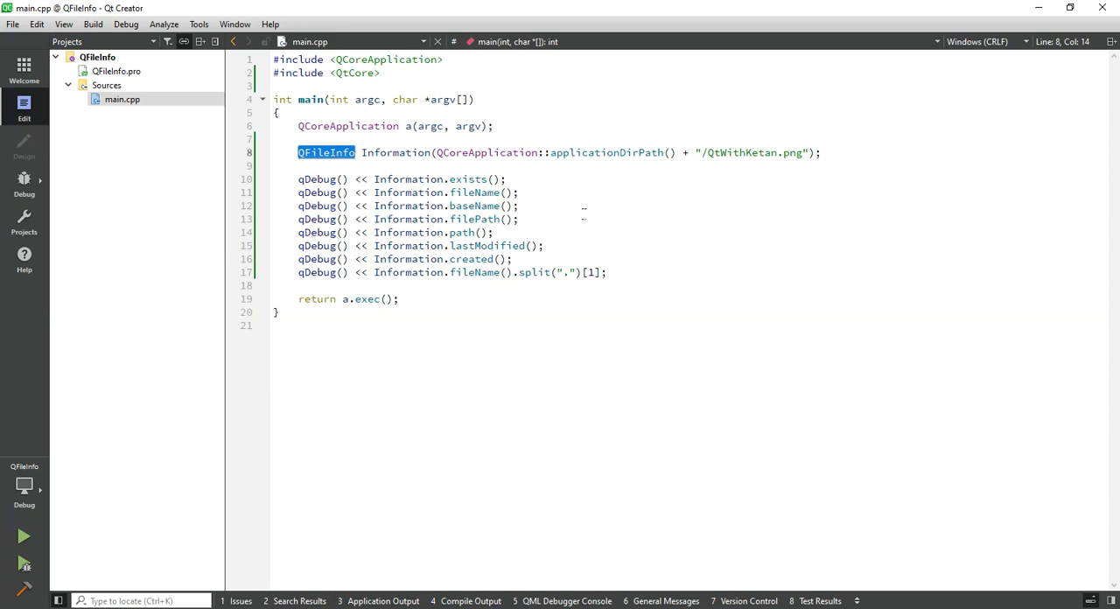
mouse_move(565, 73)
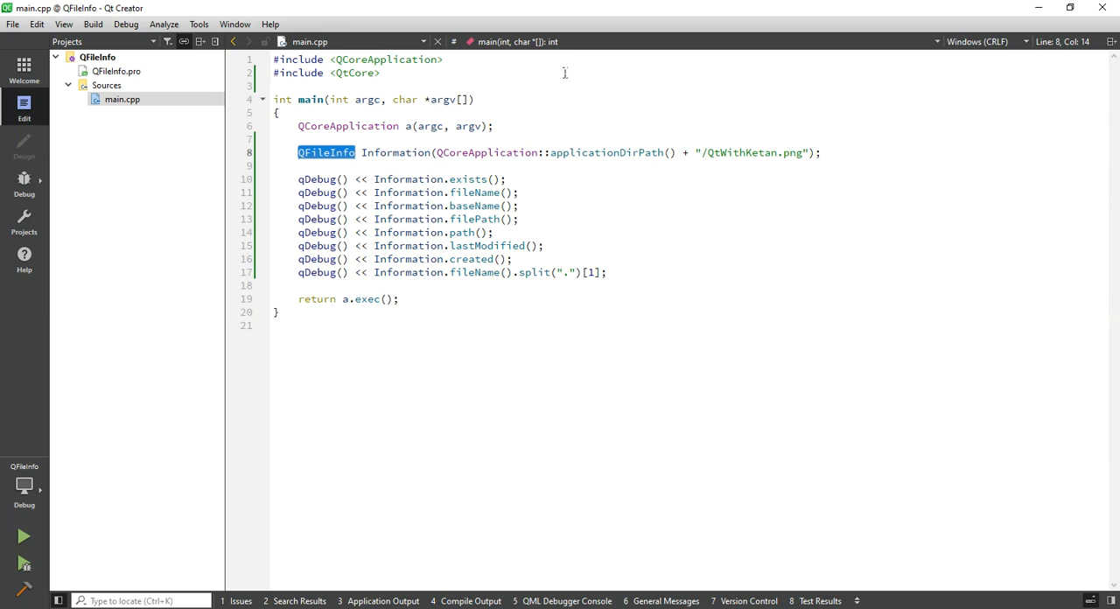
mouse_move(718, 307)
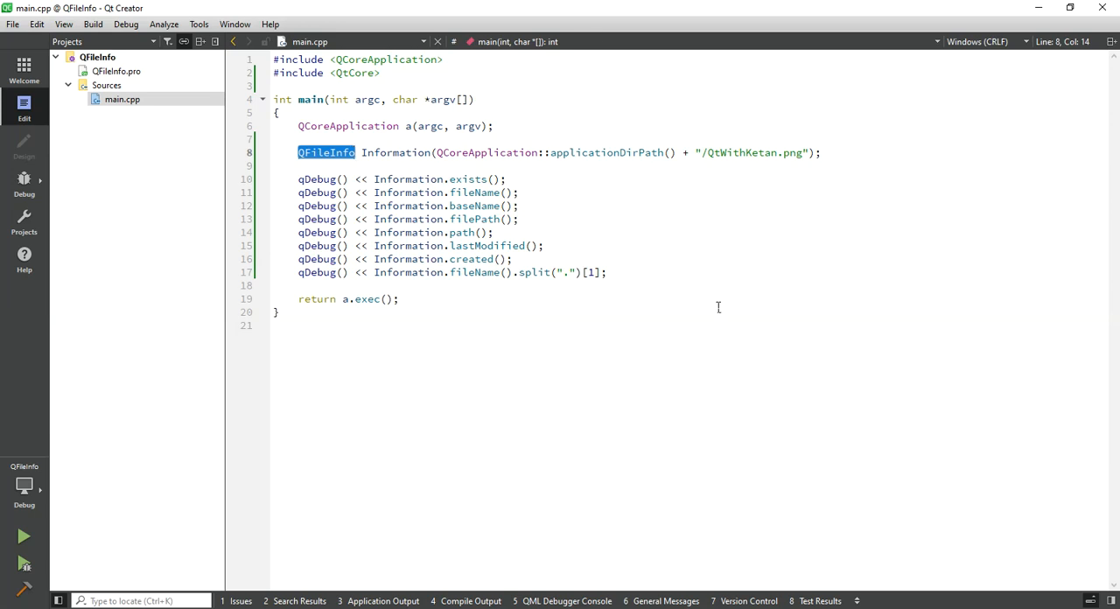
mouse_move(548, 307)
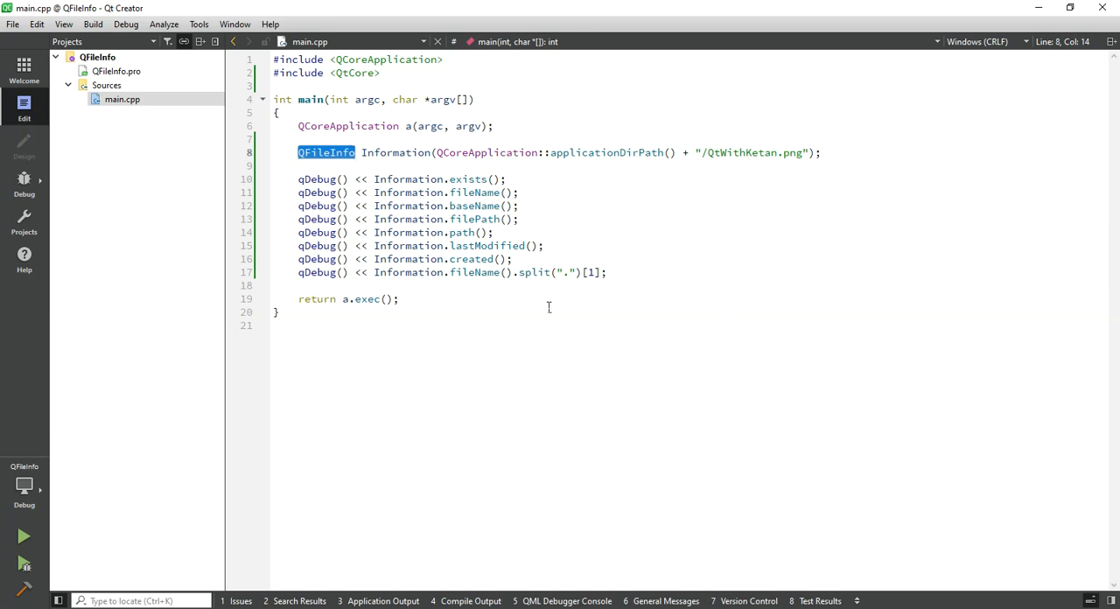